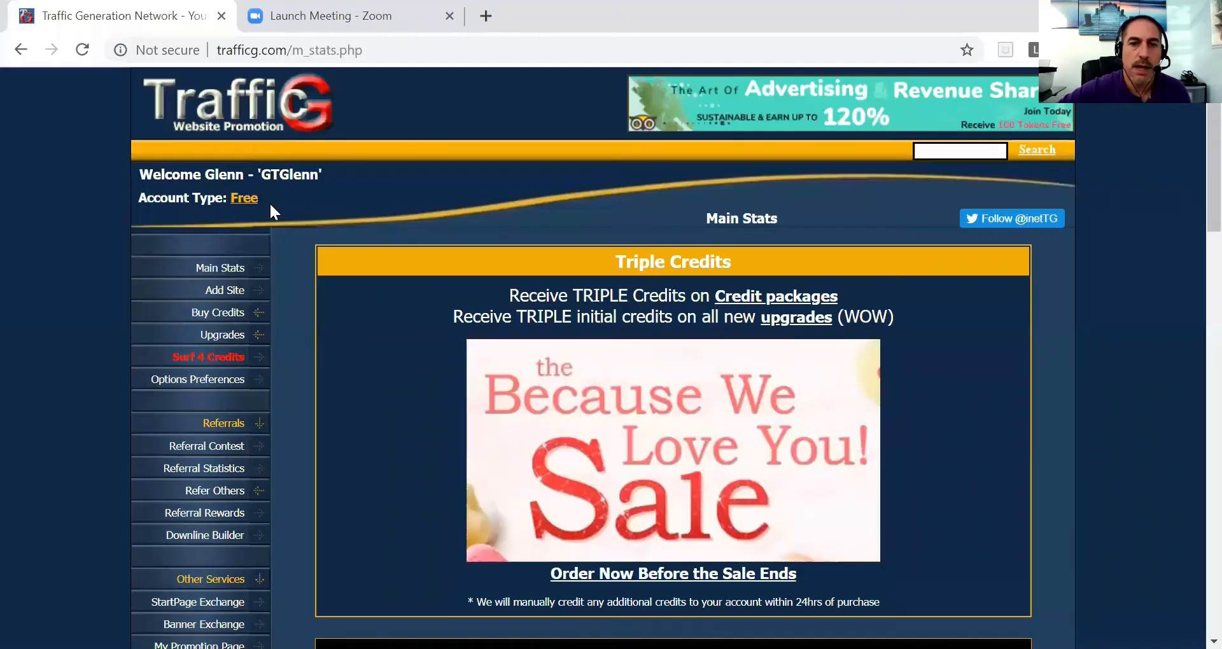
mouse_move(583, 374)
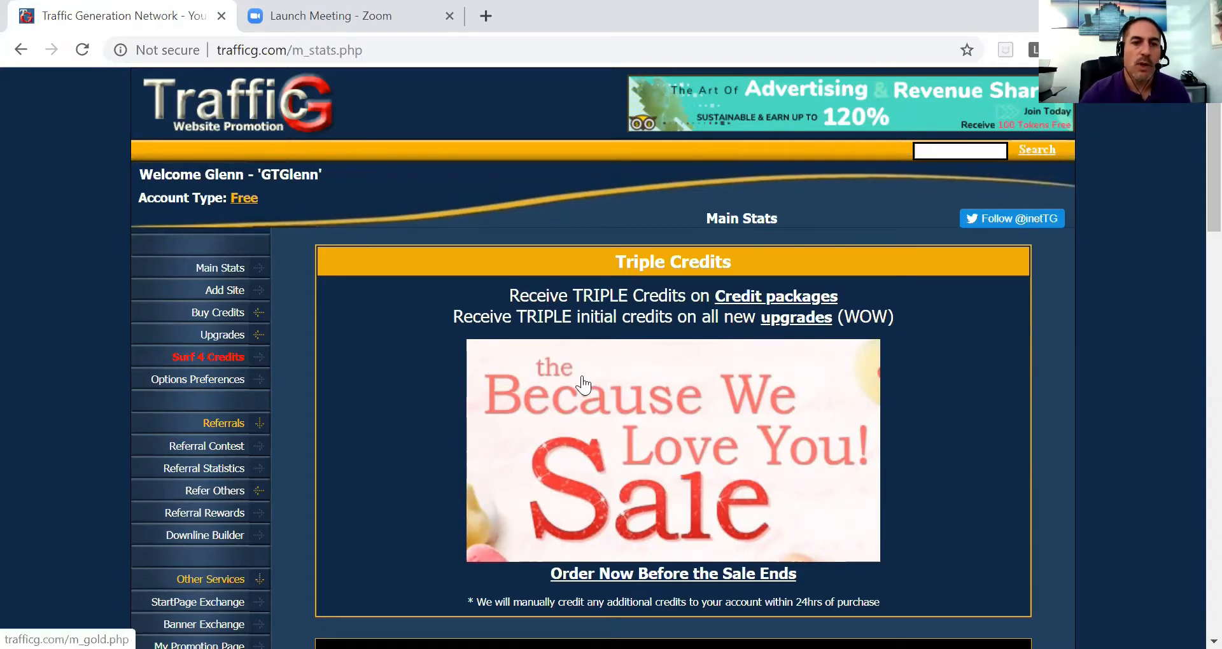
mouse_move(425, 302)
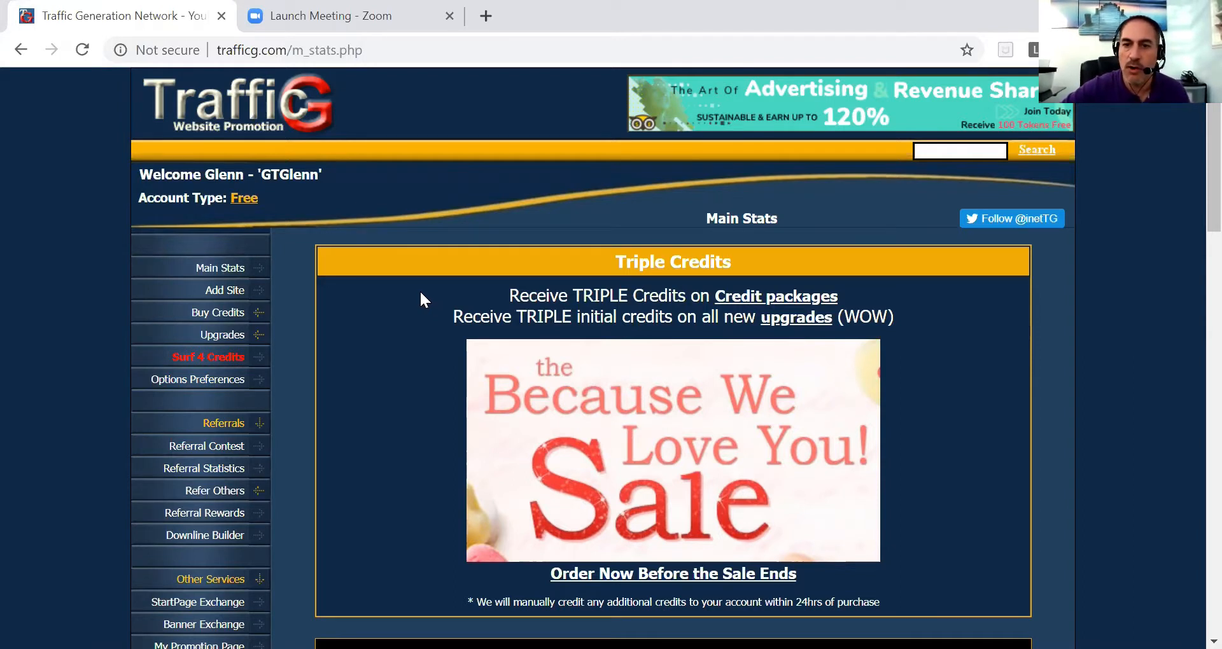
Open the Add Site form, dismiss name suggestions, and expand the Geographic Targeting region list
scroll(down, 3)
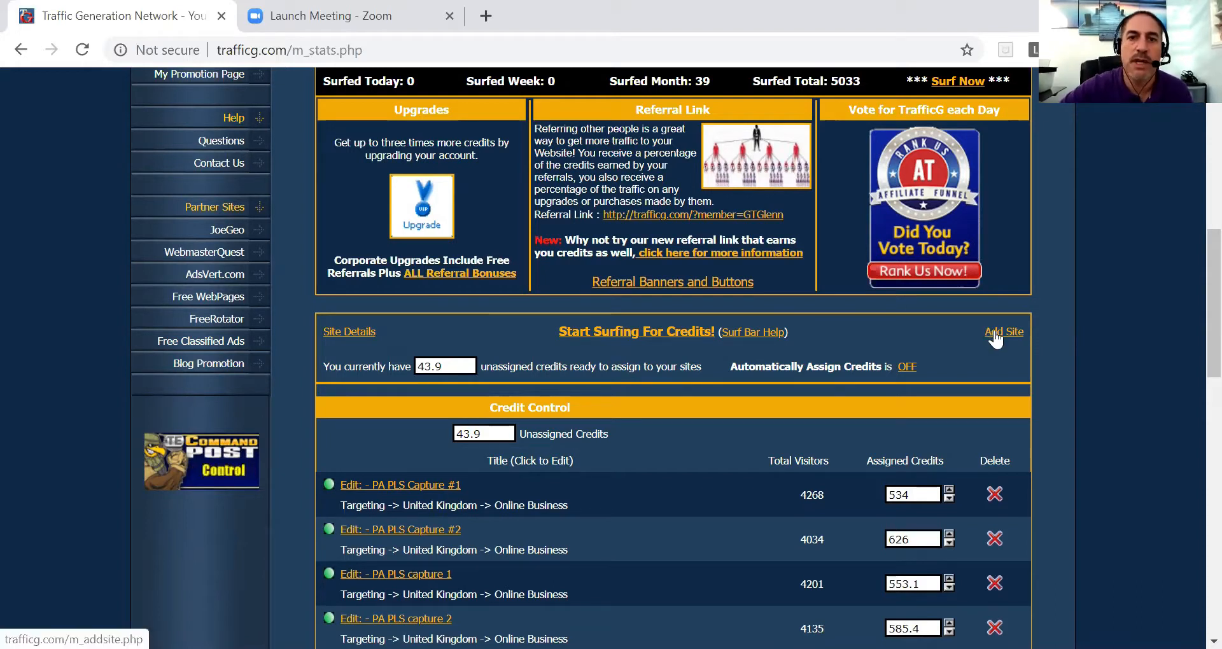
click(1003, 331)
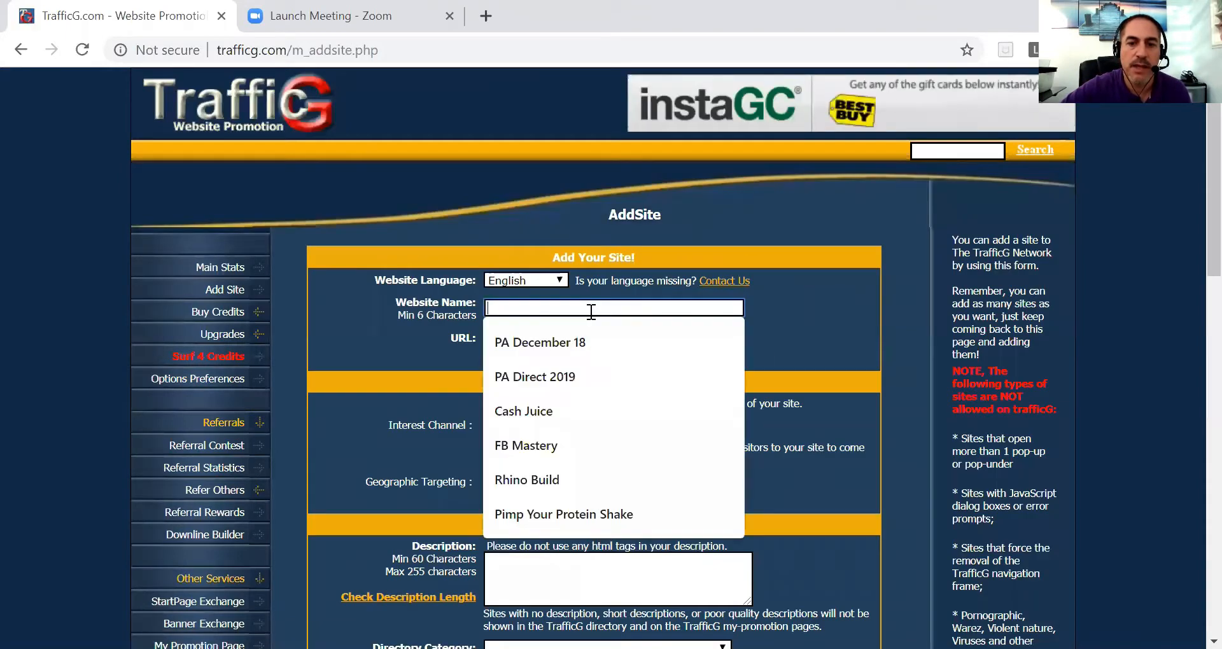
click(805, 325)
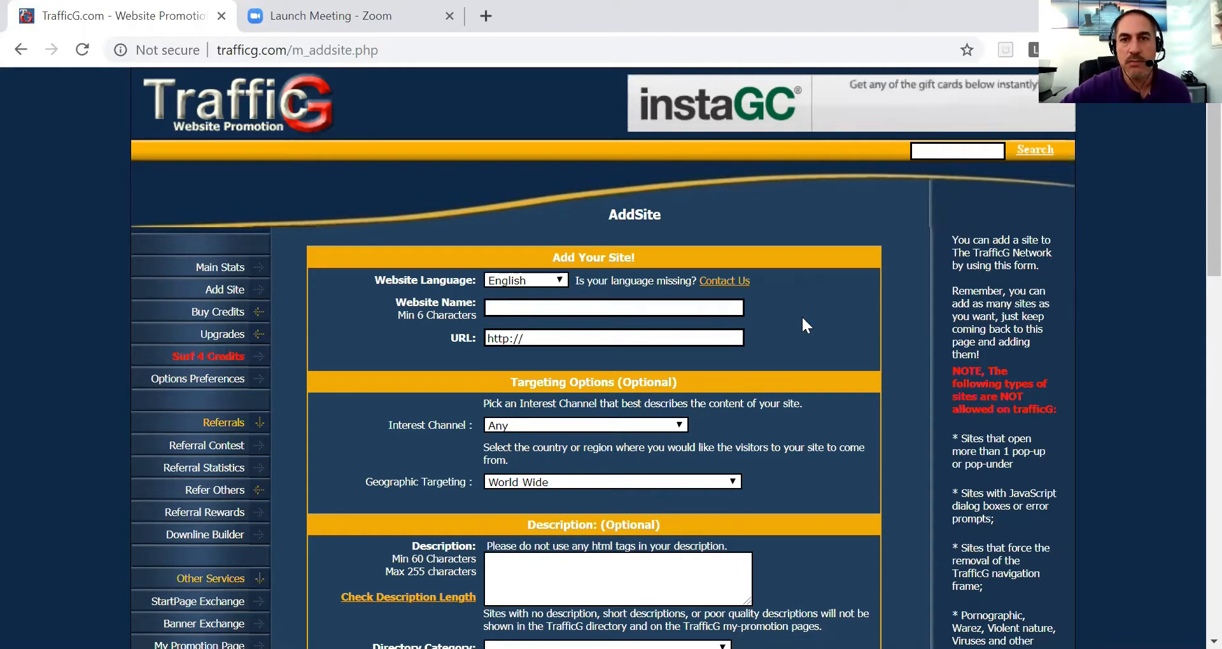
mouse_move(624, 357)
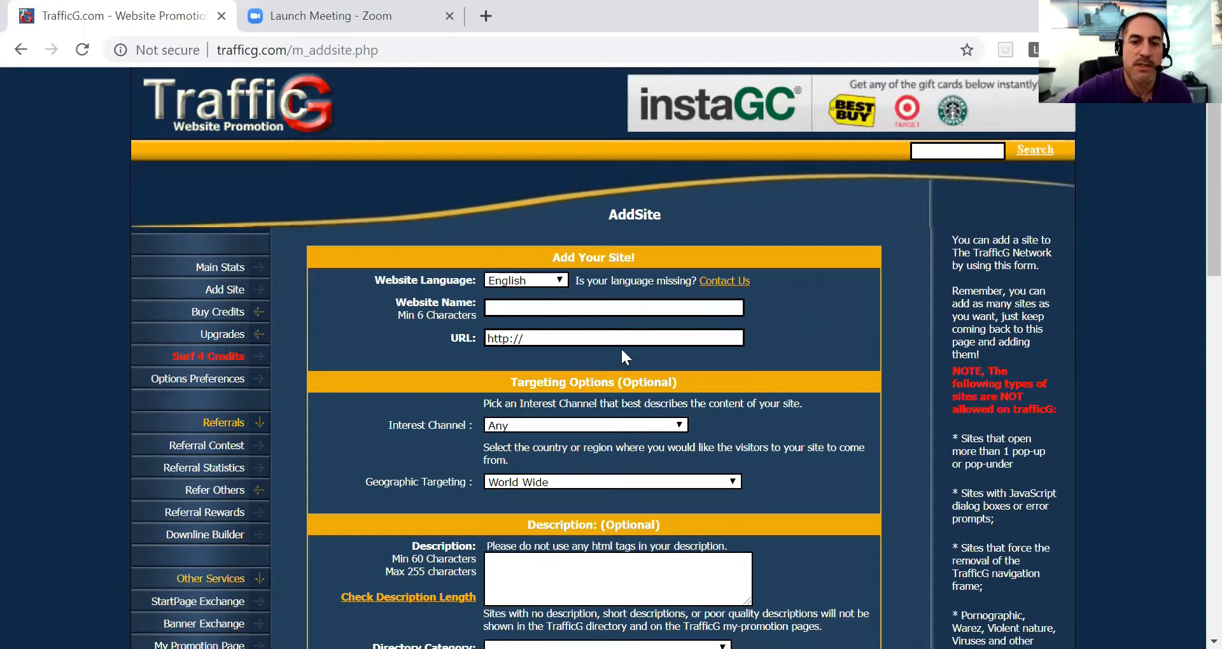
click(613, 338)
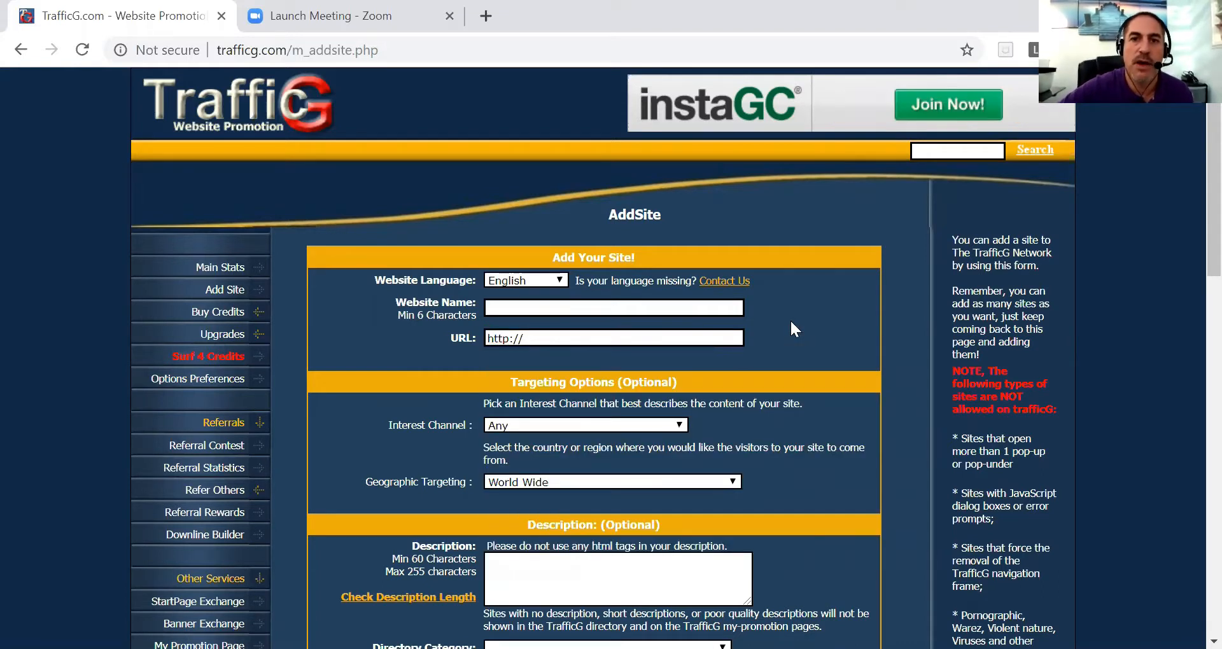
scroll(down, 3)
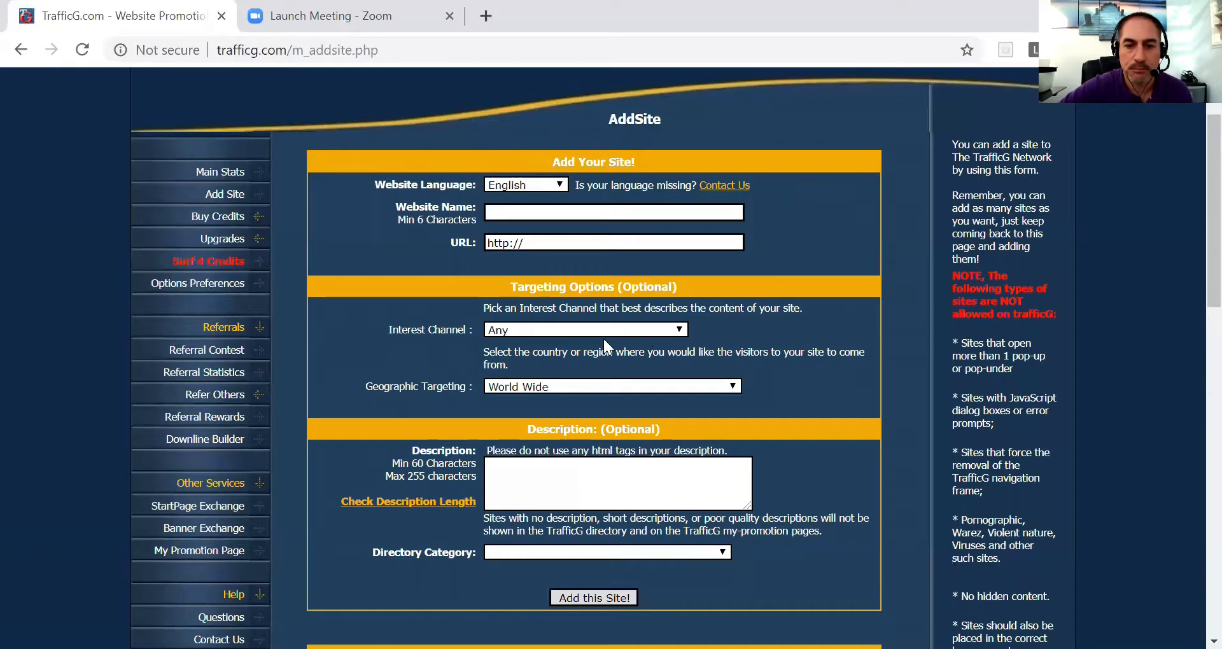
mouse_move(596, 337)
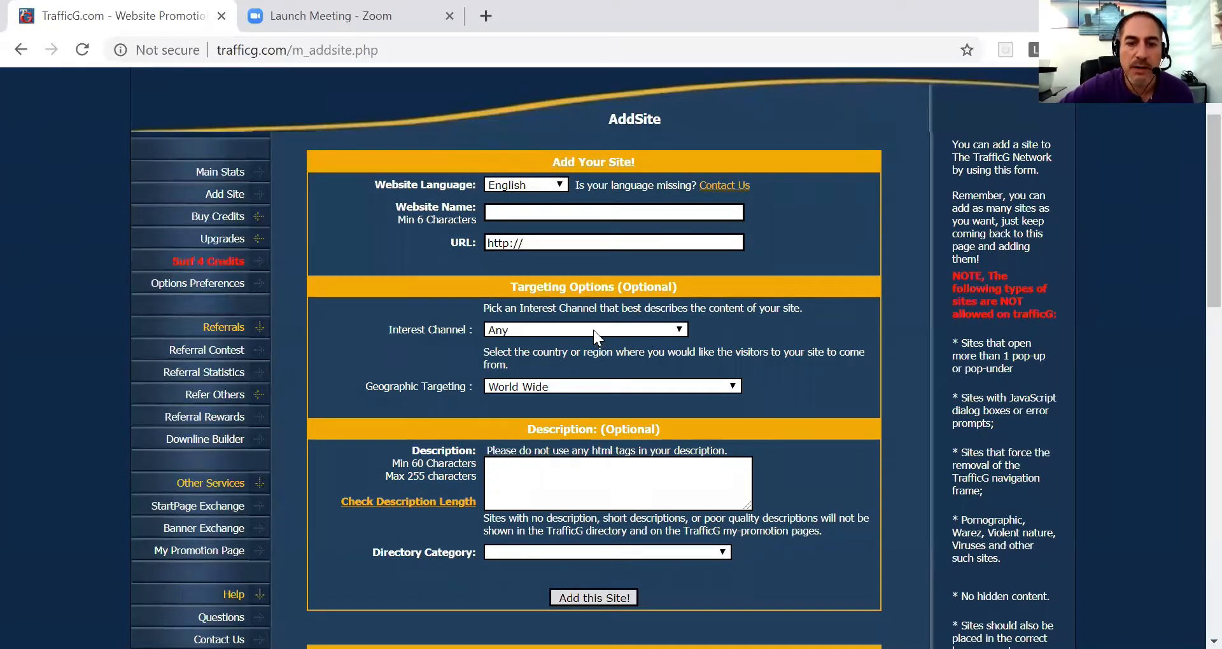
click(583, 329)
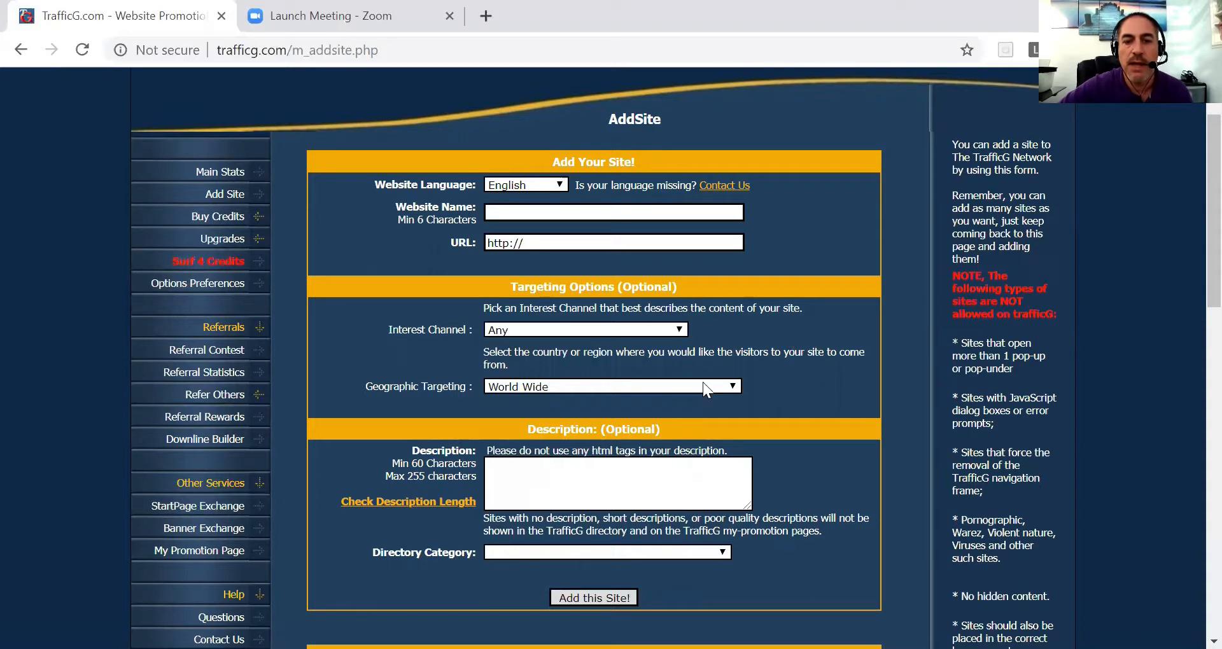
mouse_move(592, 392)
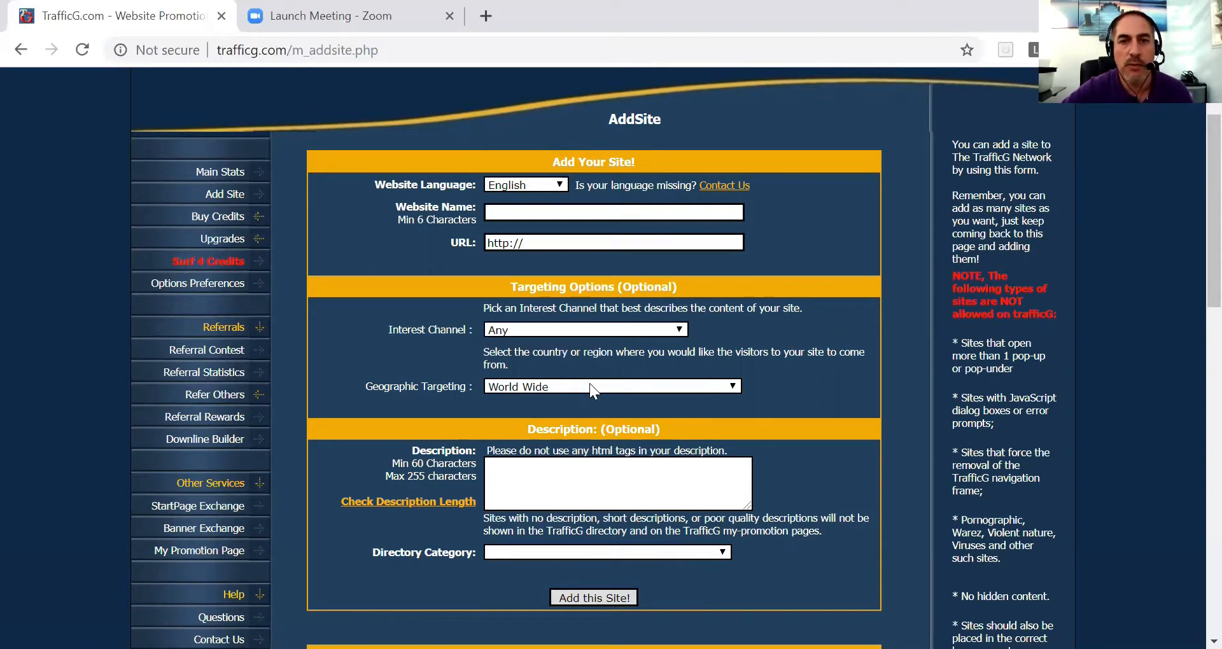
click(612, 386)
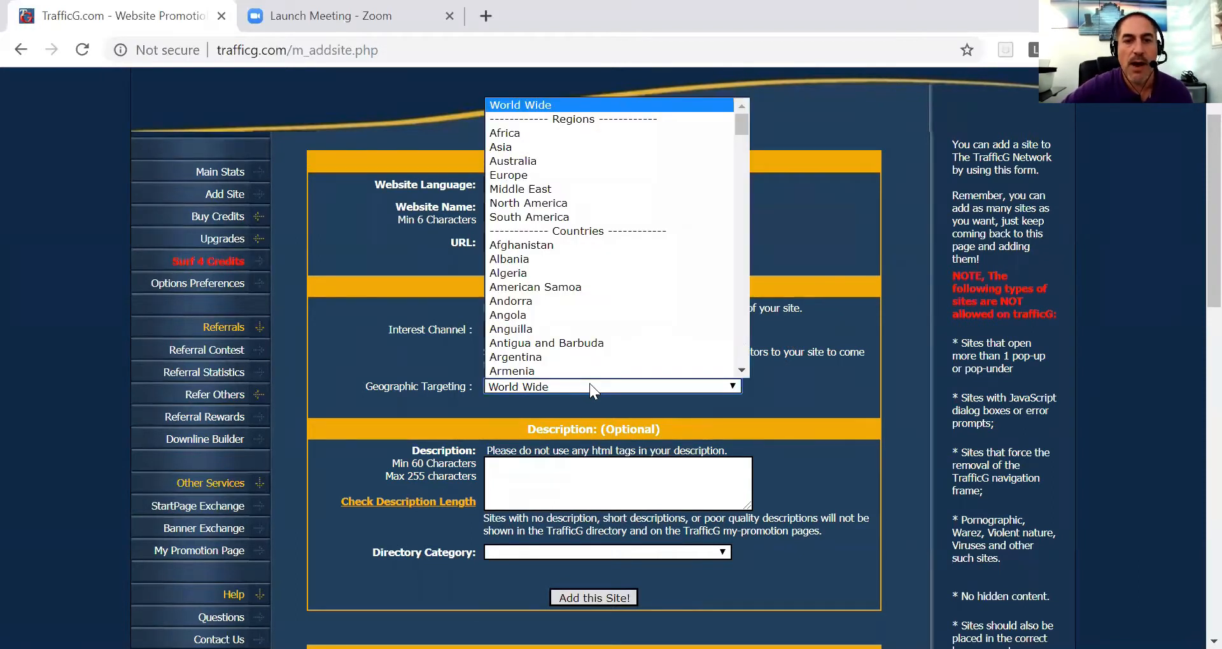
mouse_move(520, 188)
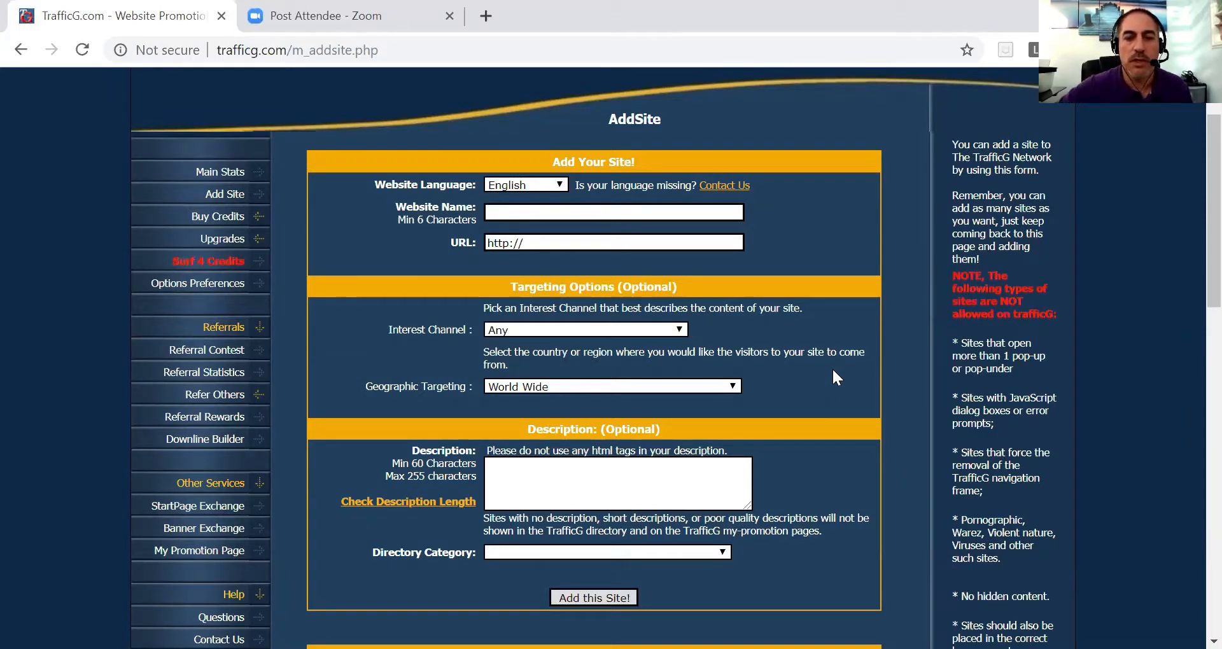
mouse_move(832, 395)
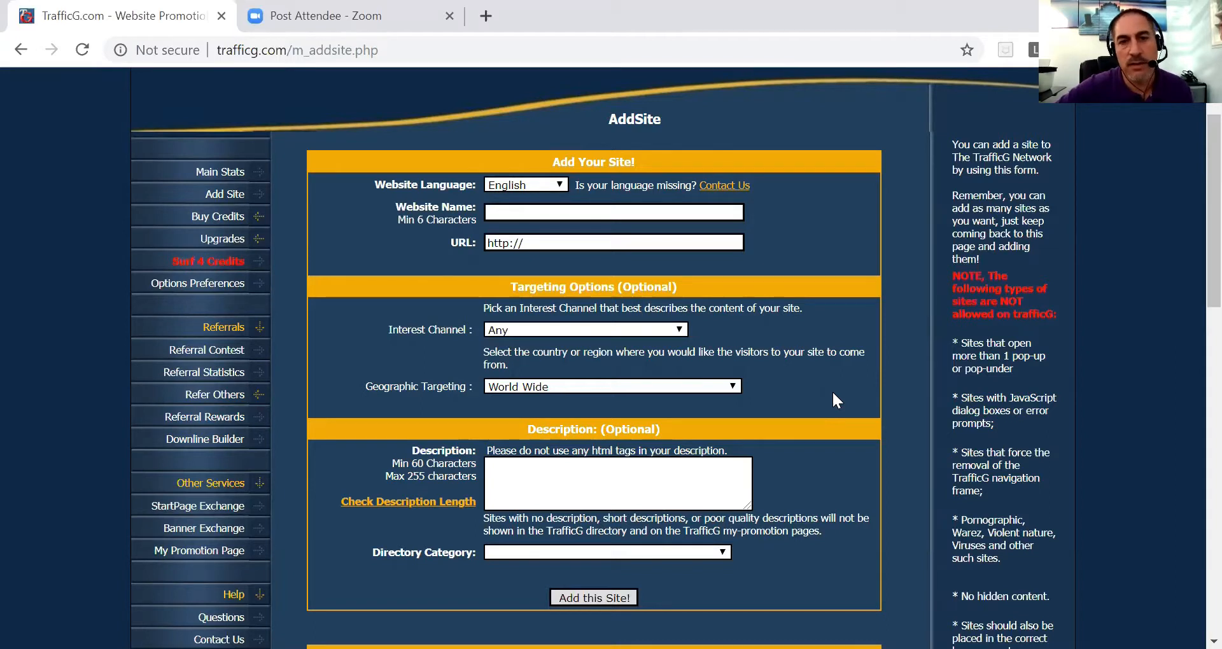
Scroll down the unfilled Add Site form to the directory categories and targeting costs
scroll(down, 3)
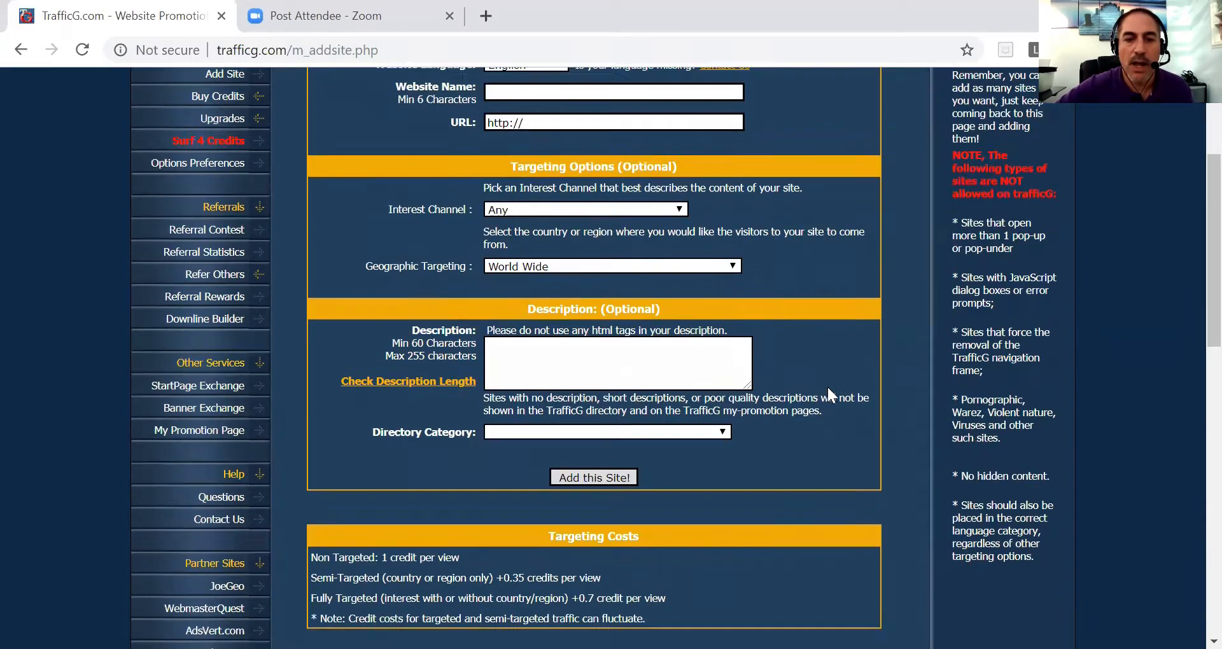
scroll(down, 3)
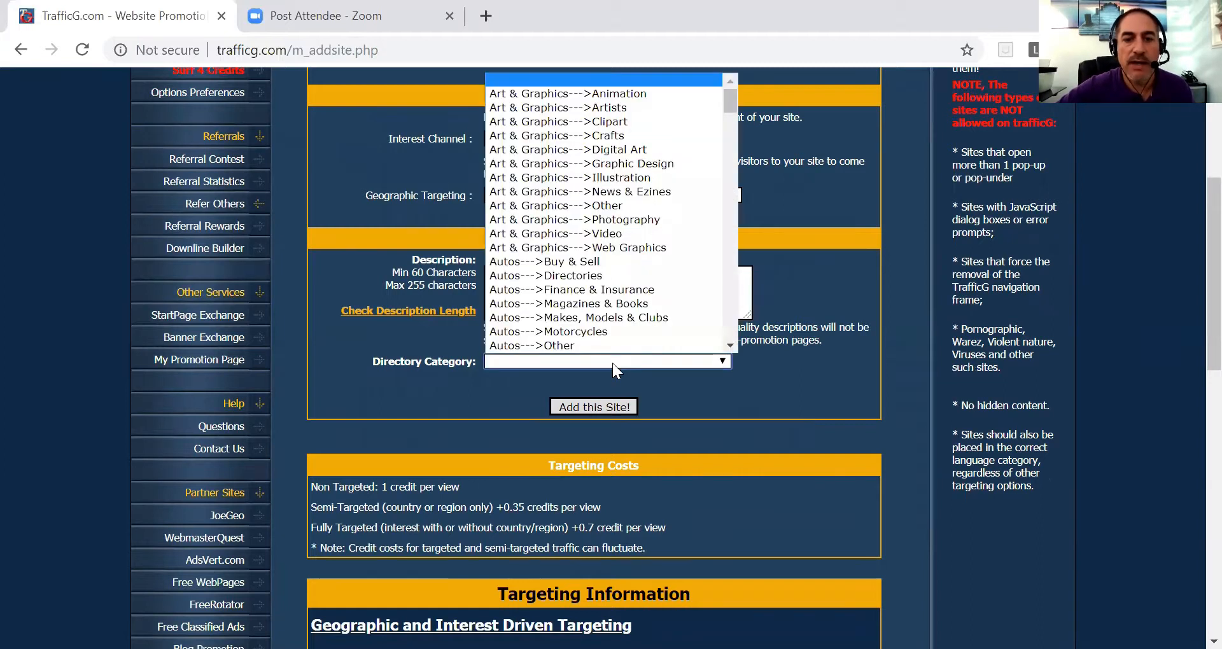
mouse_move(812, 375)
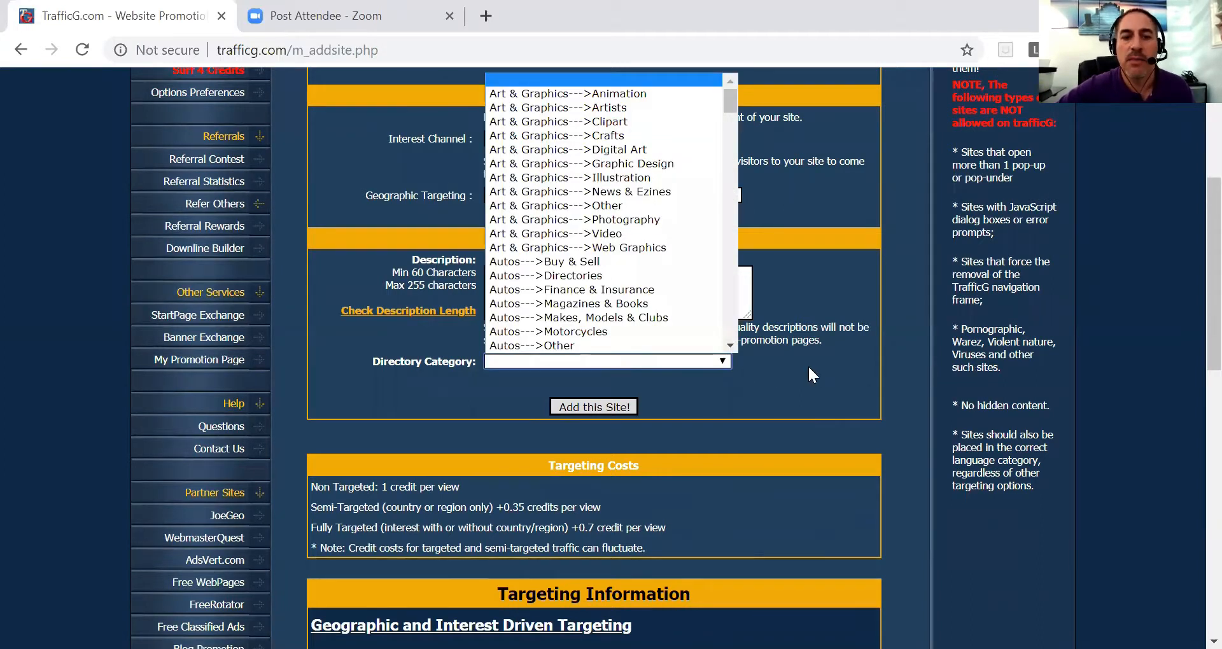
mouse_move(798, 359)
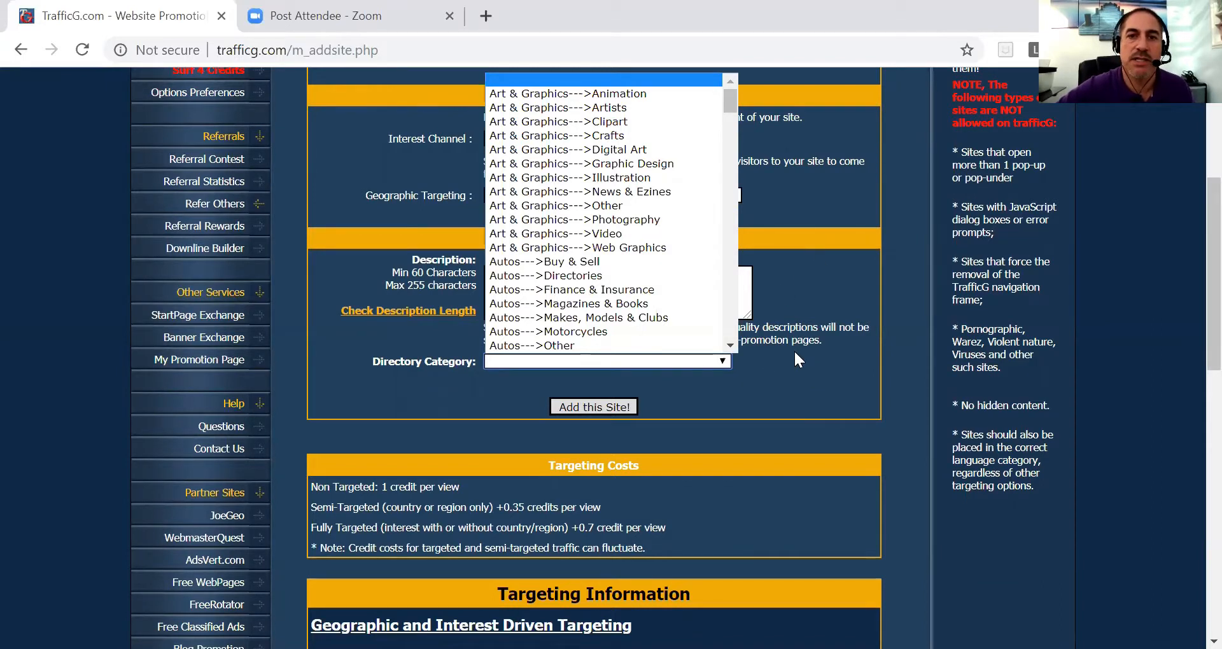
mouse_move(830, 364)
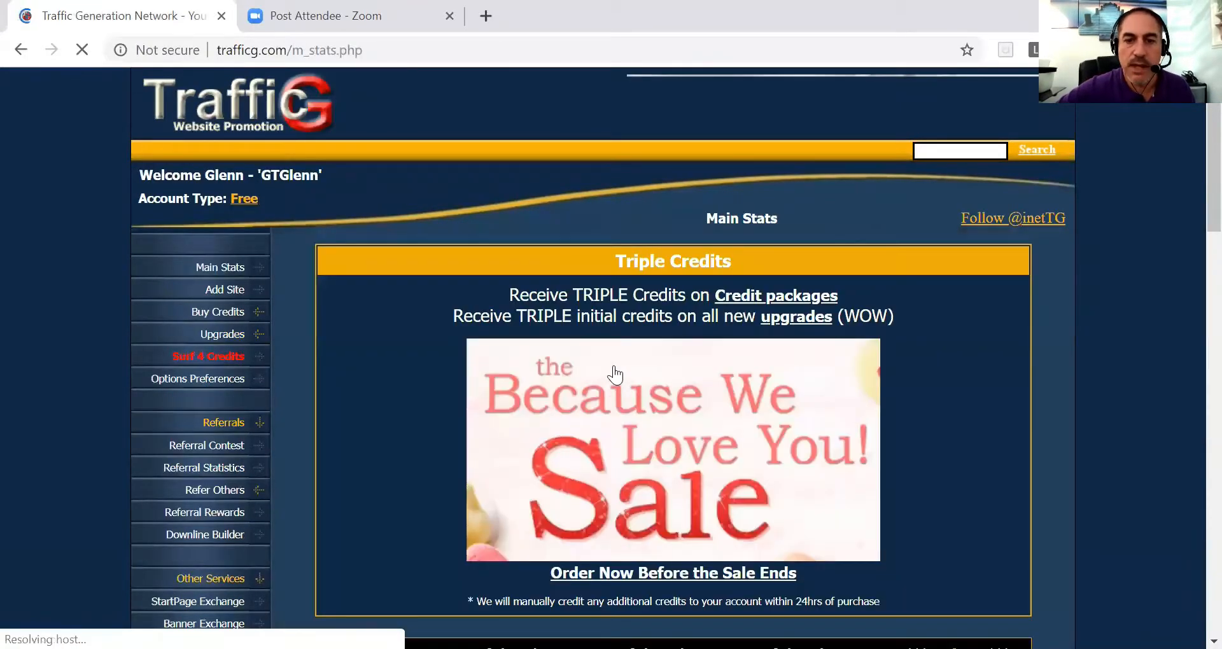
scroll(down, 3)
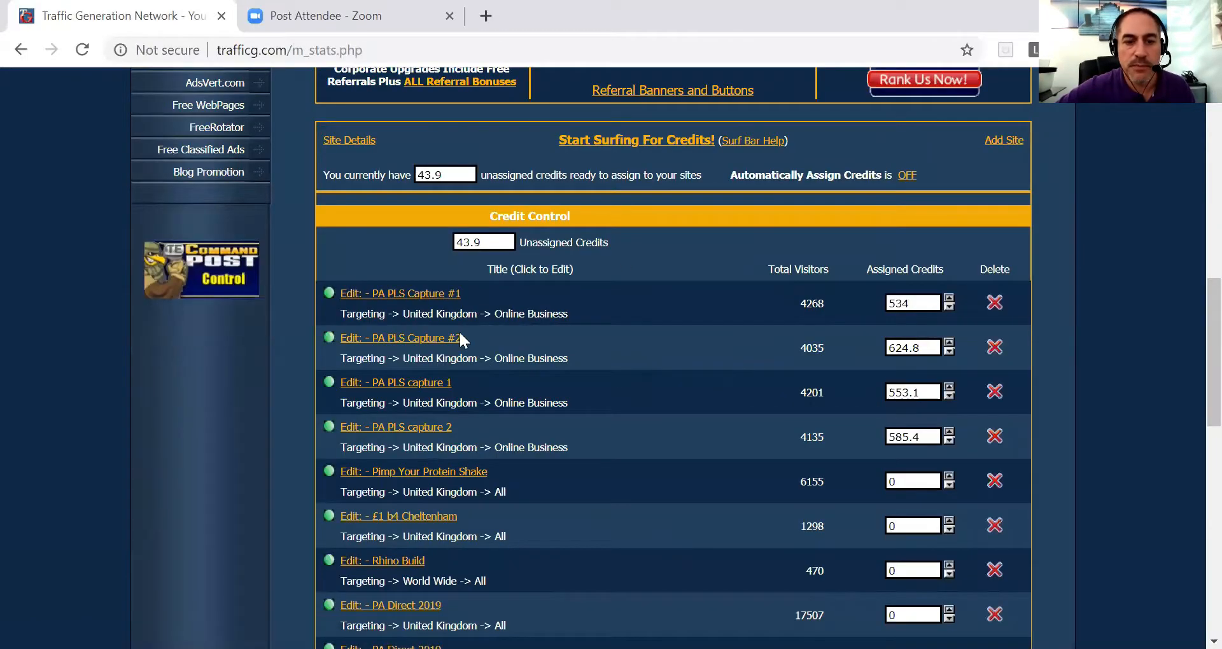
scroll(down, 3)
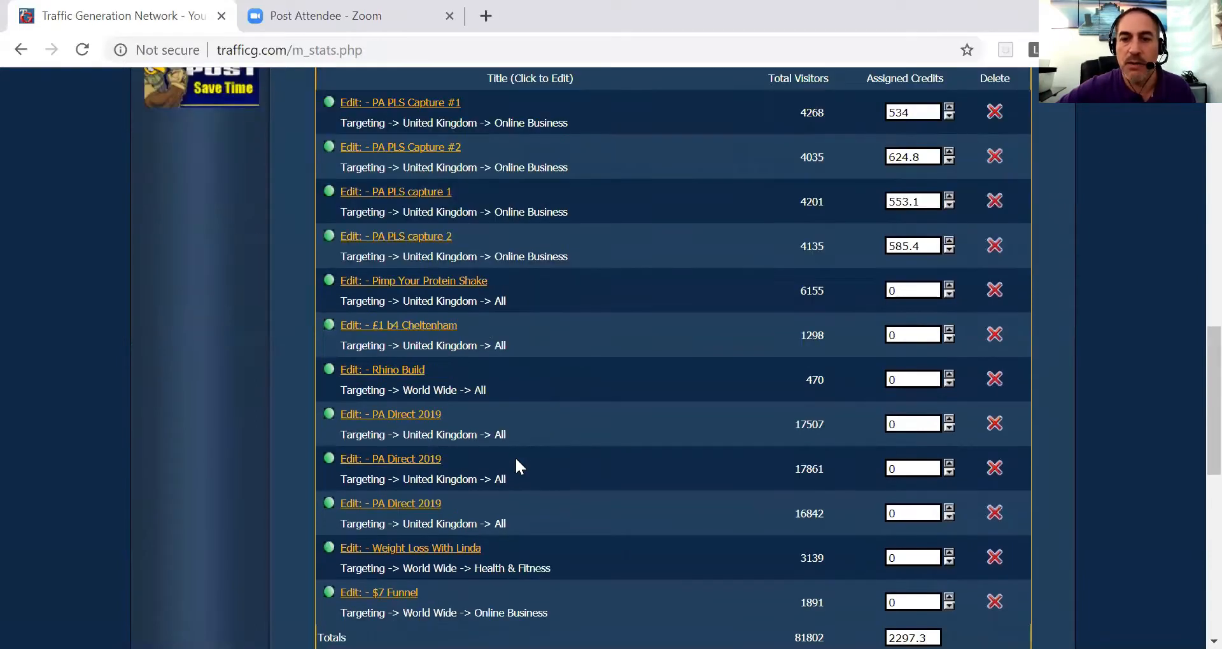
scroll(down, 3)
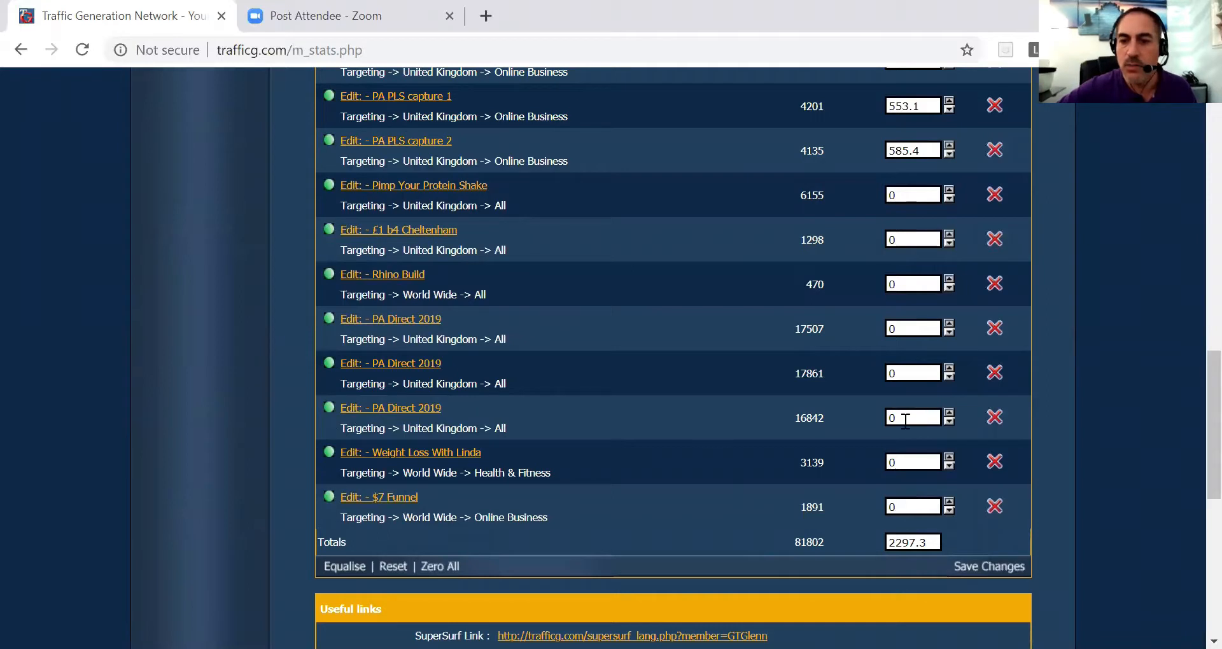
click(911, 417)
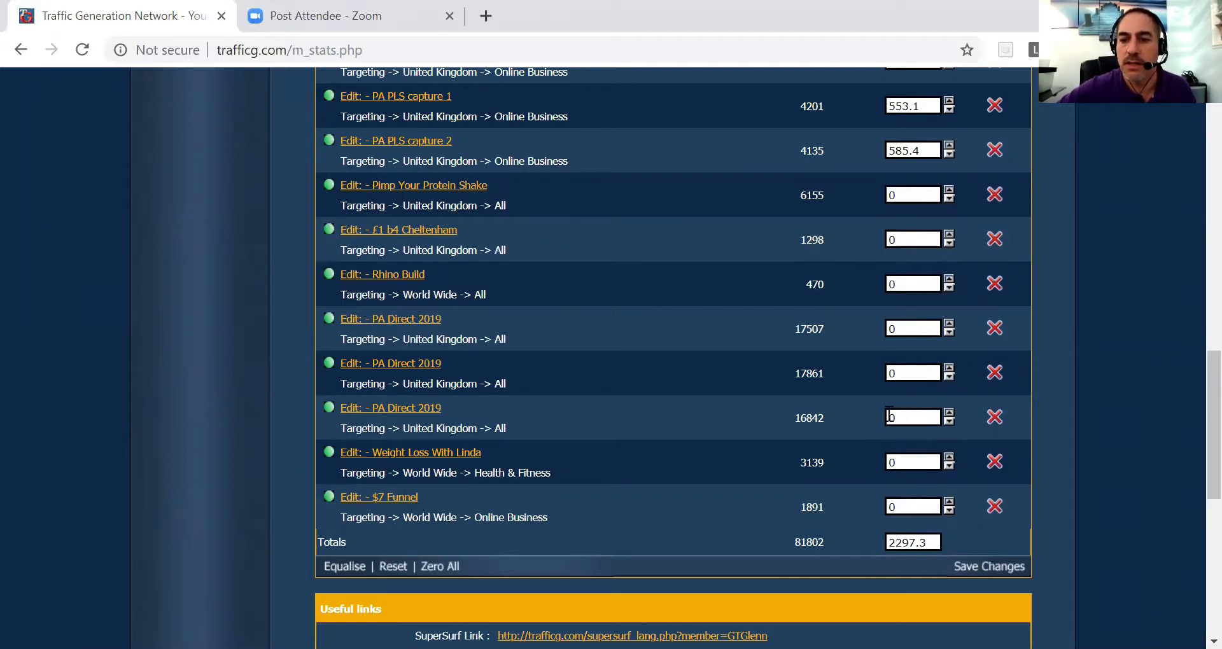
scroll(up, 3)
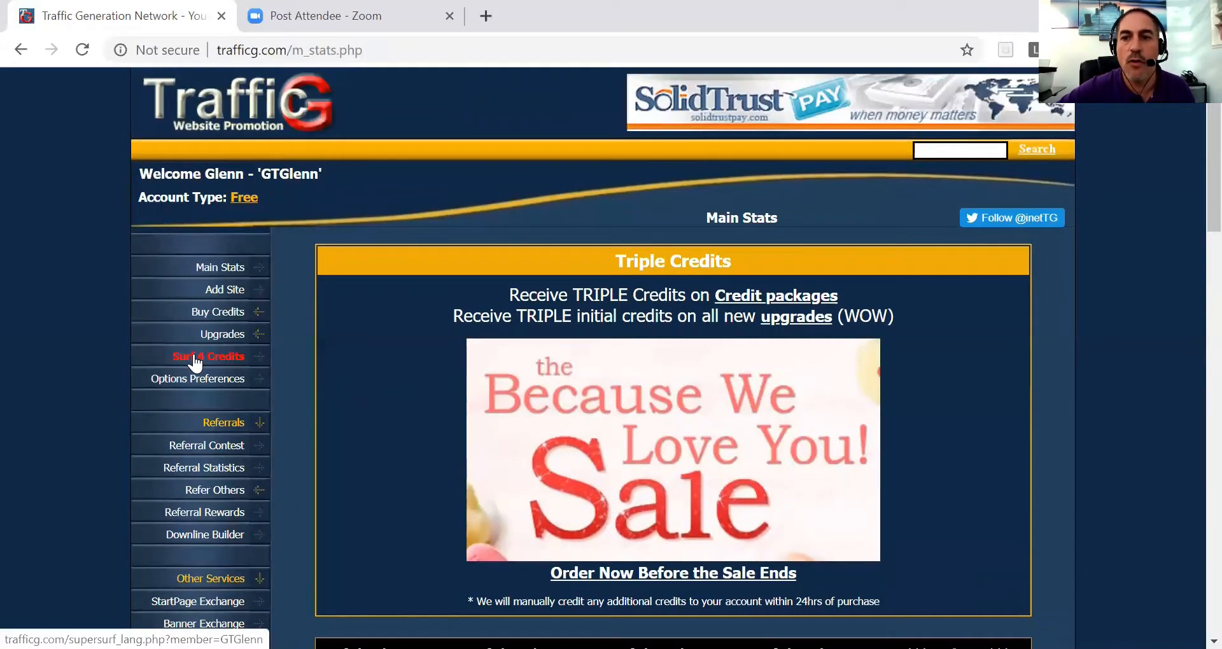
Load the Surfing Language page showing English as the saved language, with the language list
click(209, 356)
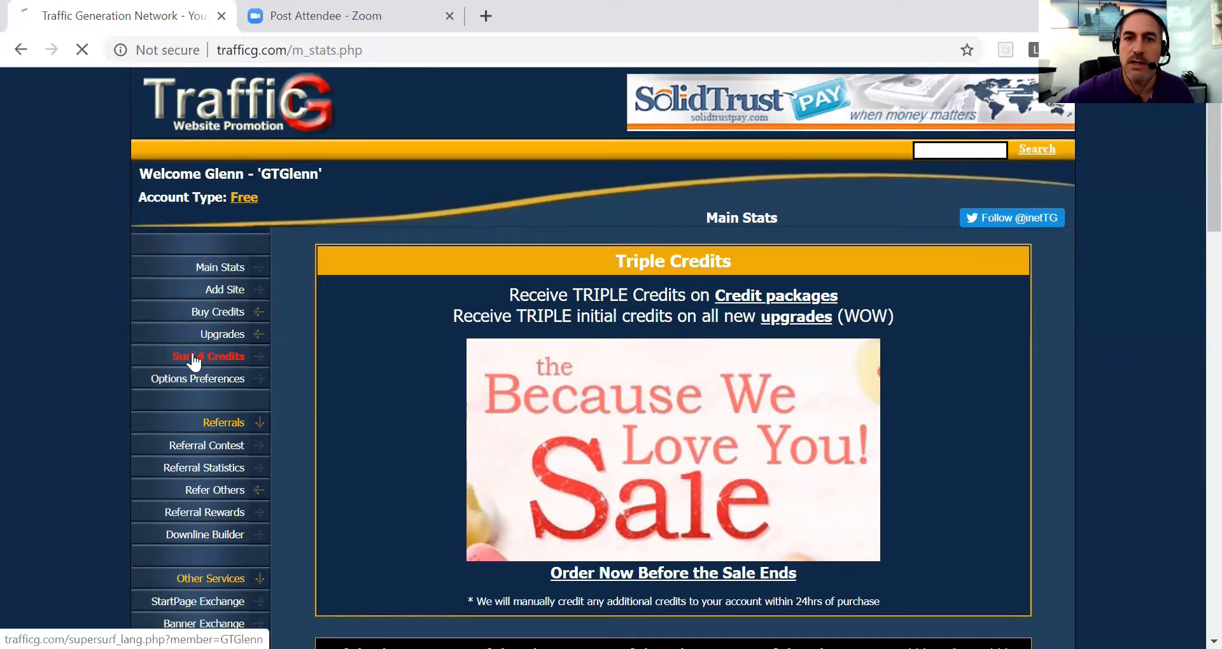
click(209, 356)
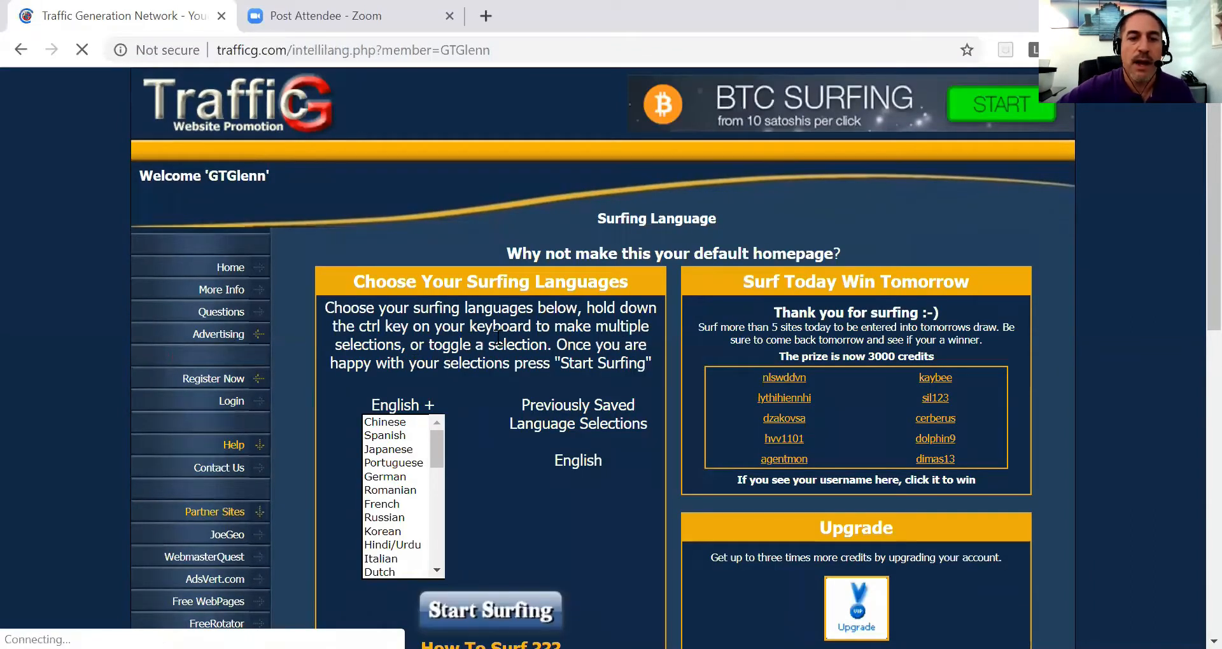
scroll(down, 3)
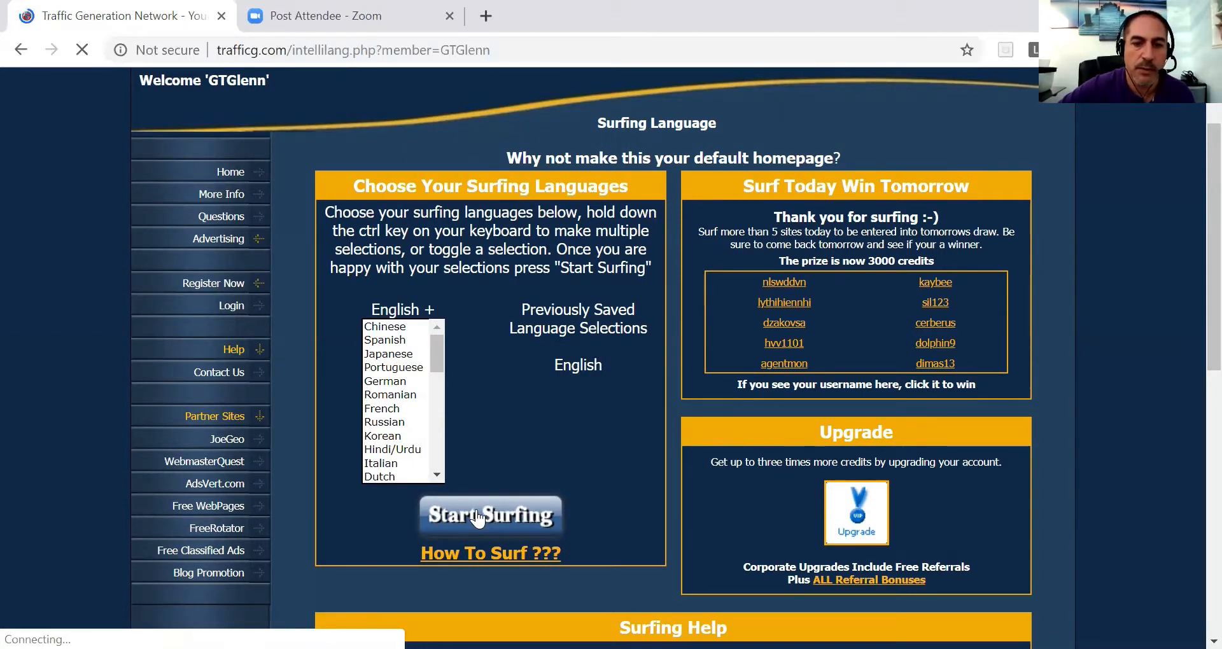
click(490, 514)
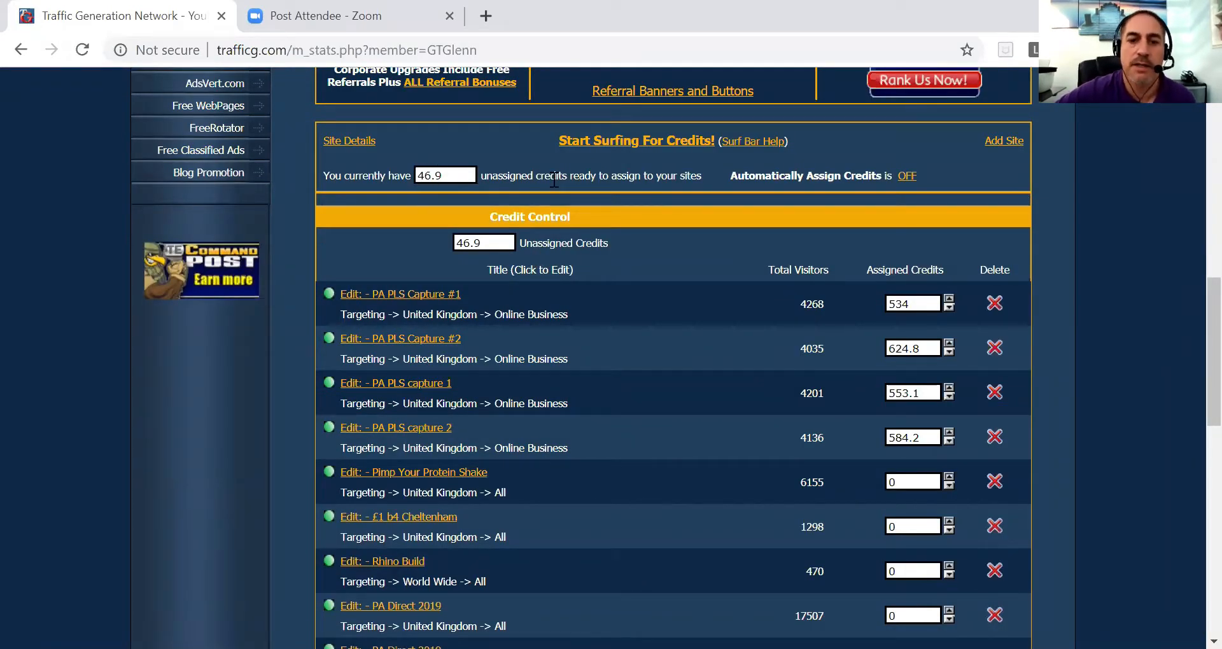
Assign 46 credits to the $7 Funnel site and save the changes
scroll(down, 3)
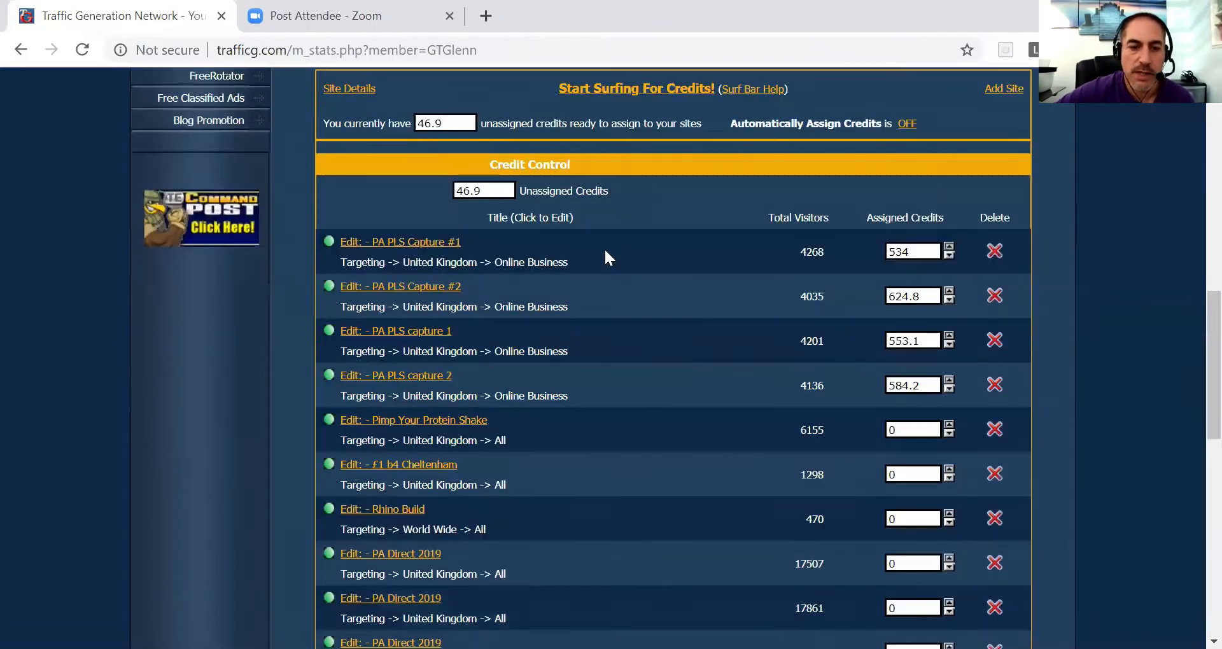
scroll(down, 3)
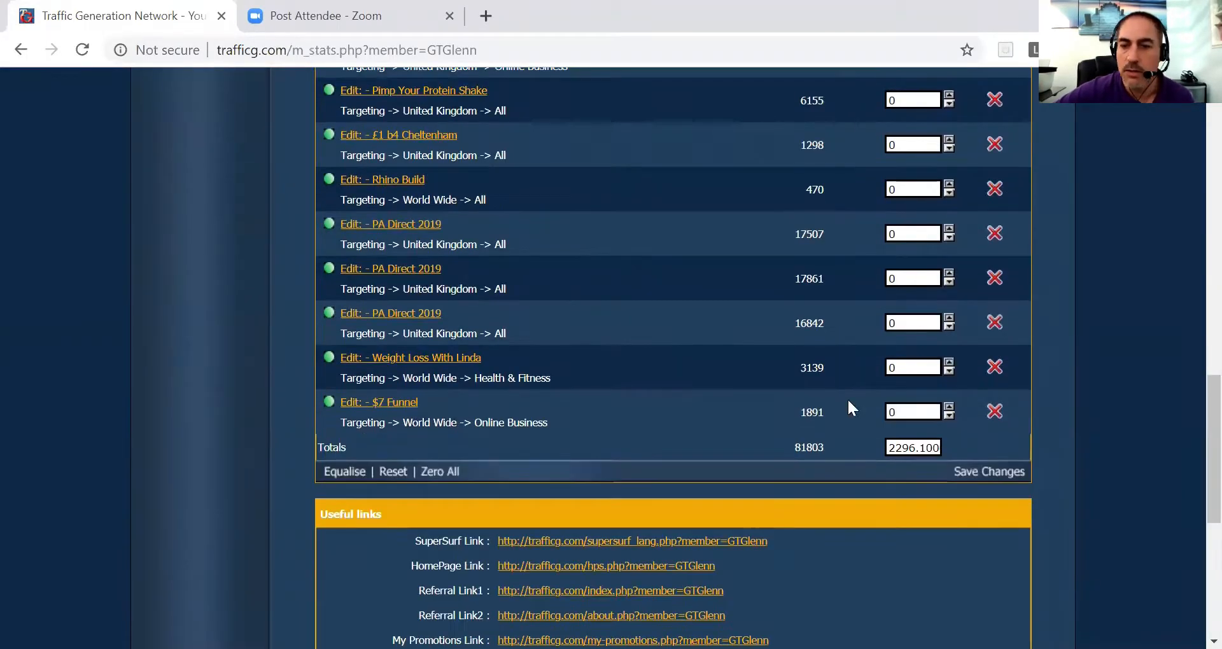
text(46)
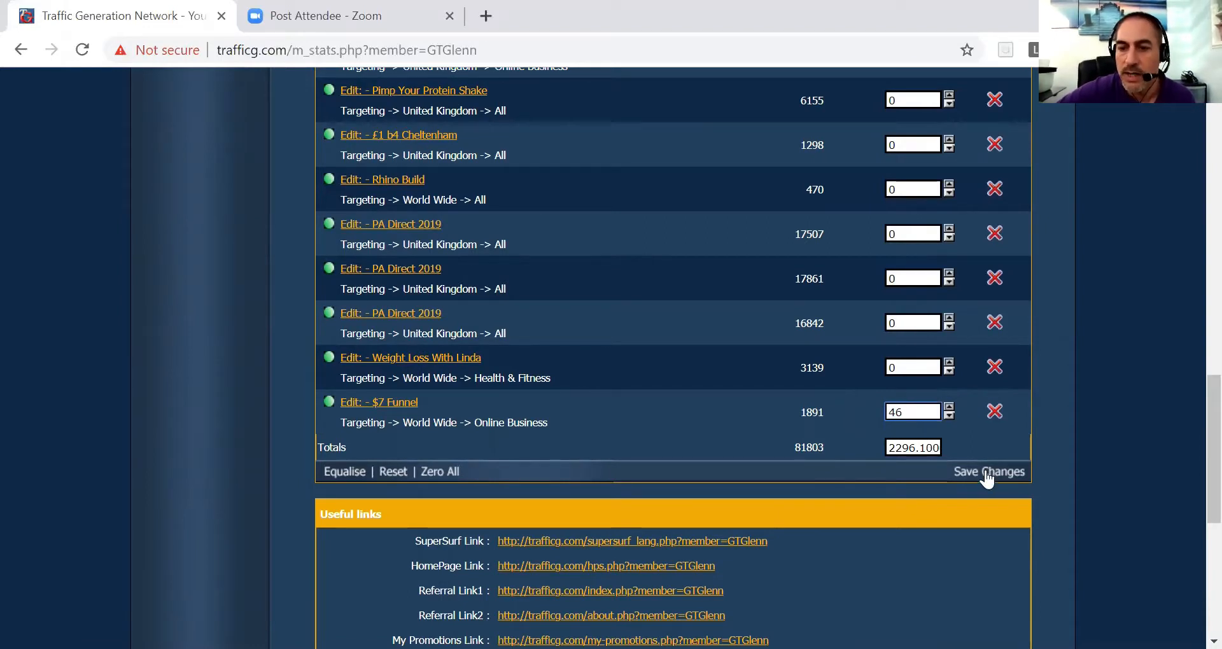
click(987, 472)
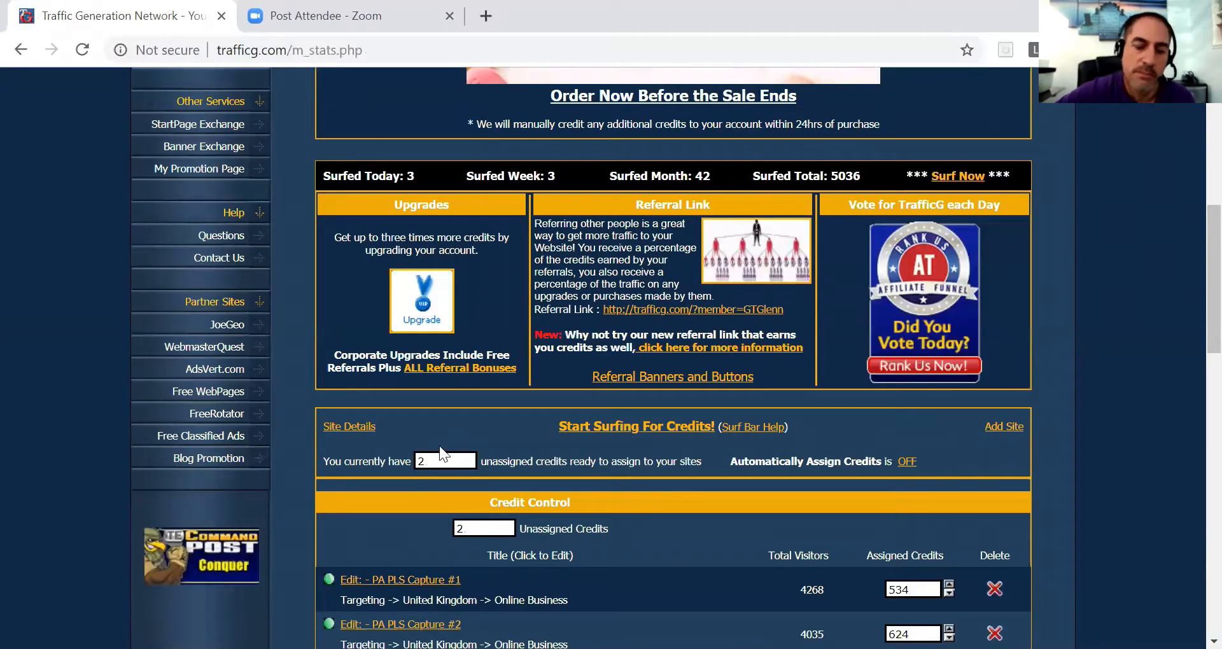
View and select the $7 Funnel site's URL on its edit page, then go back
scroll(down, 3)
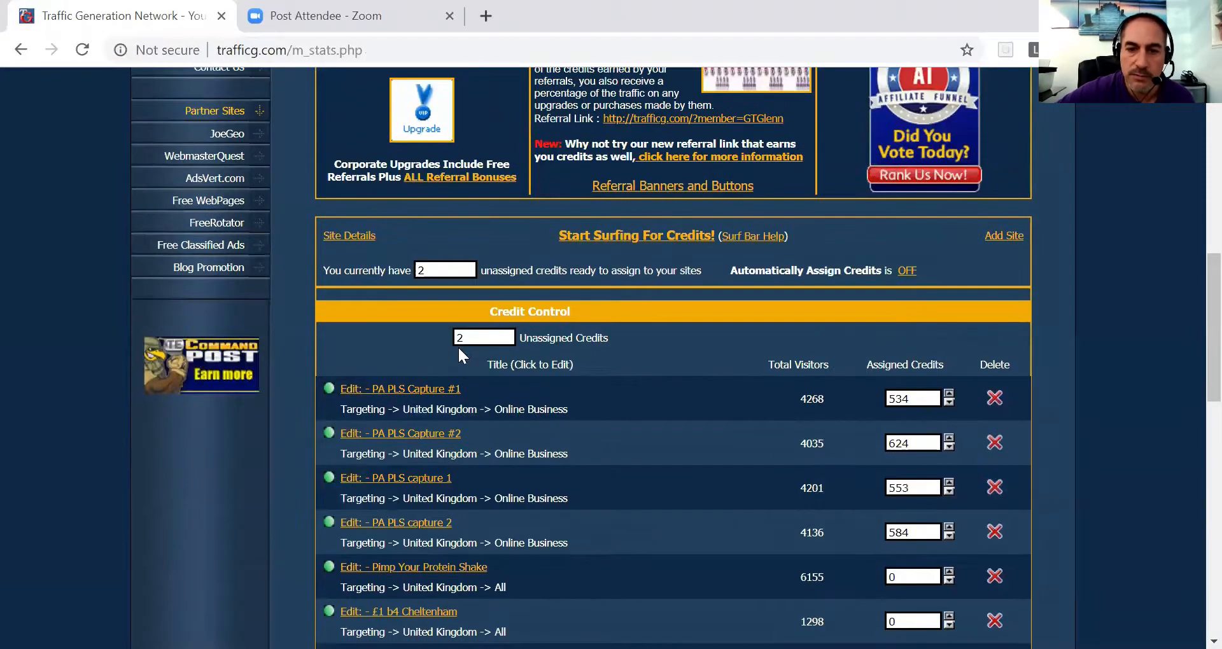
mouse_move(588, 371)
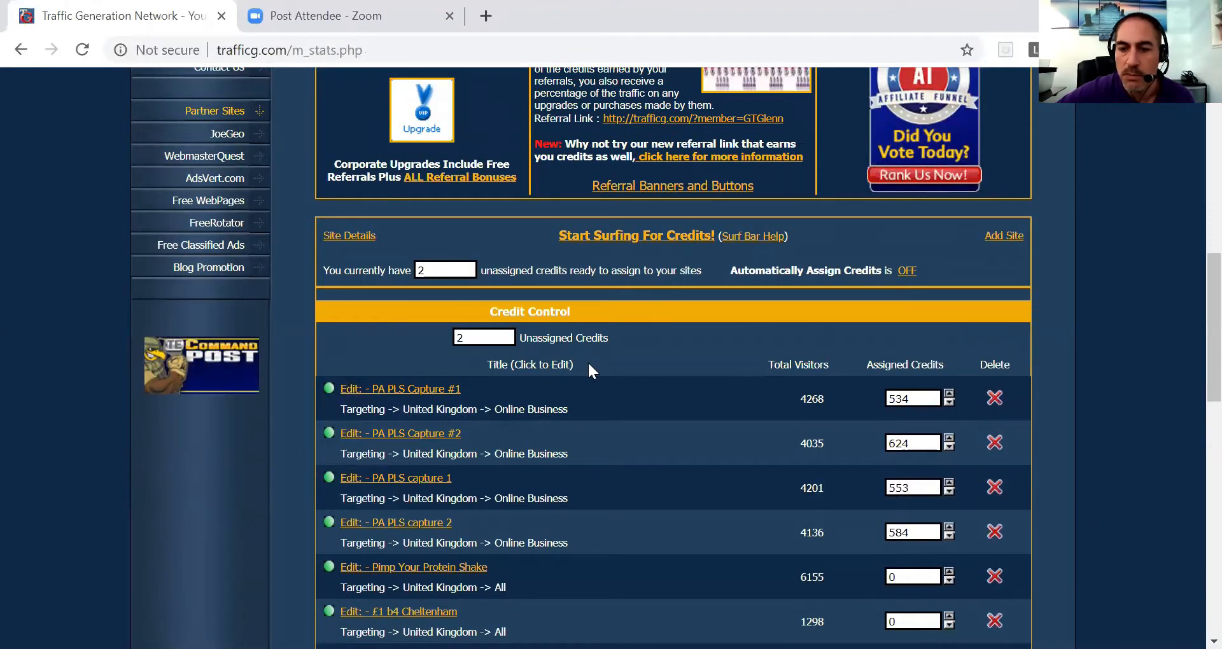
scroll(down, 3)
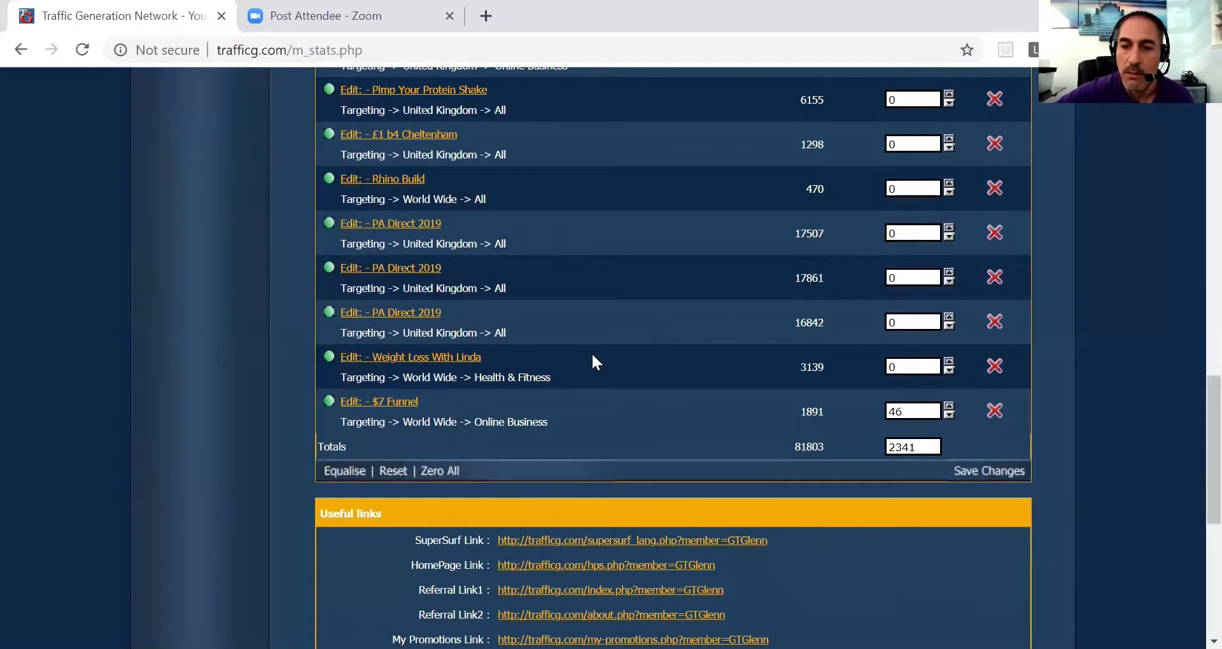
mouse_move(709, 426)
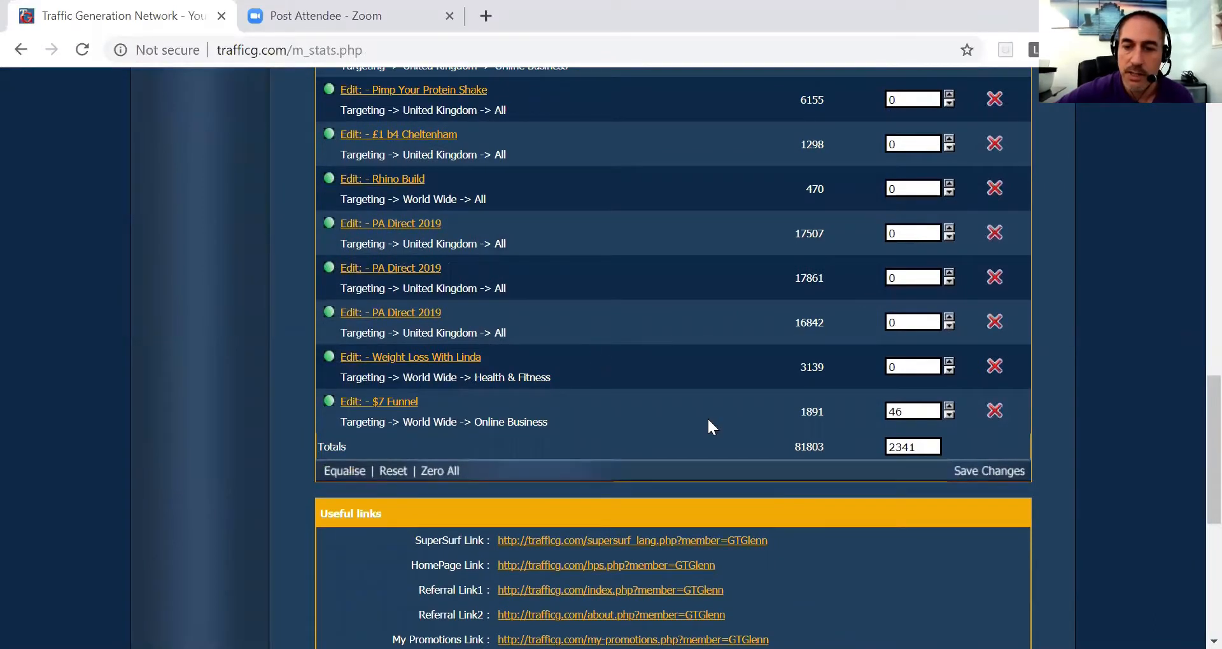
mouse_move(322, 380)
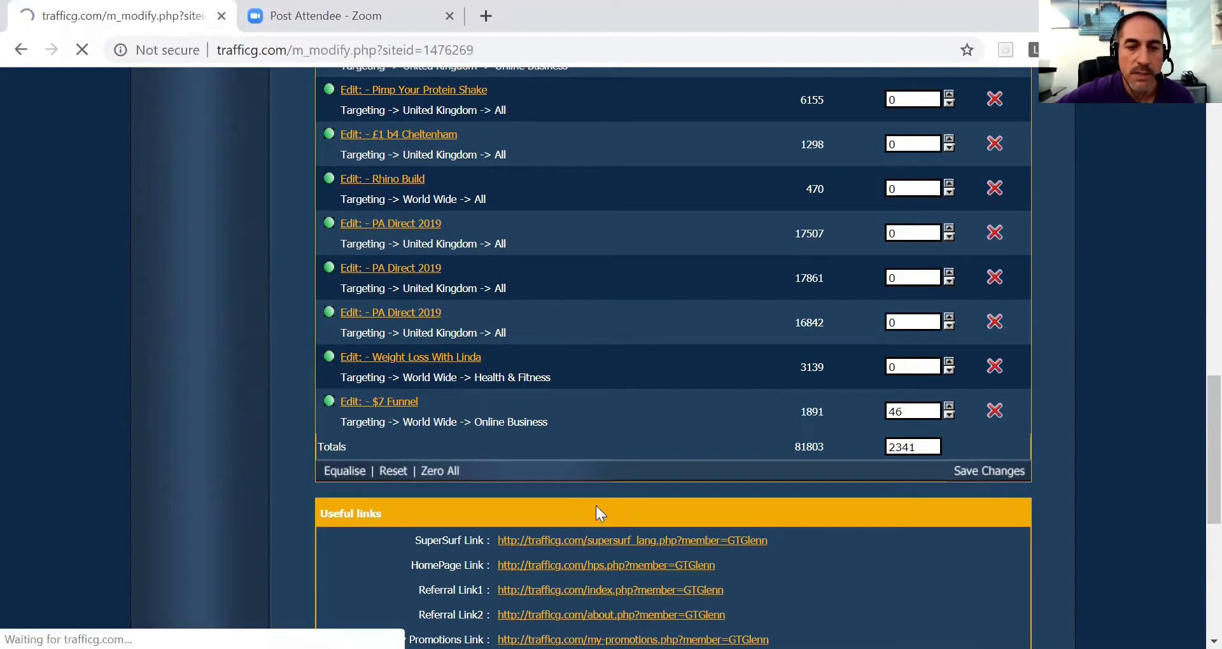
click(378, 402)
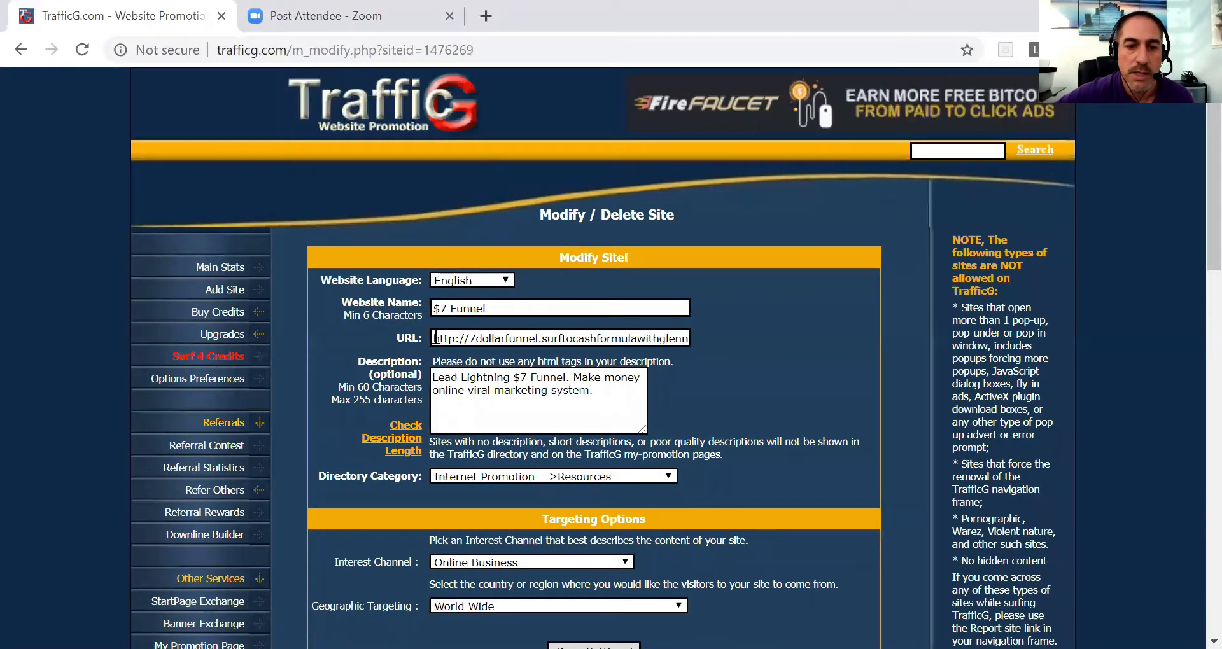
triple_click(559, 337)
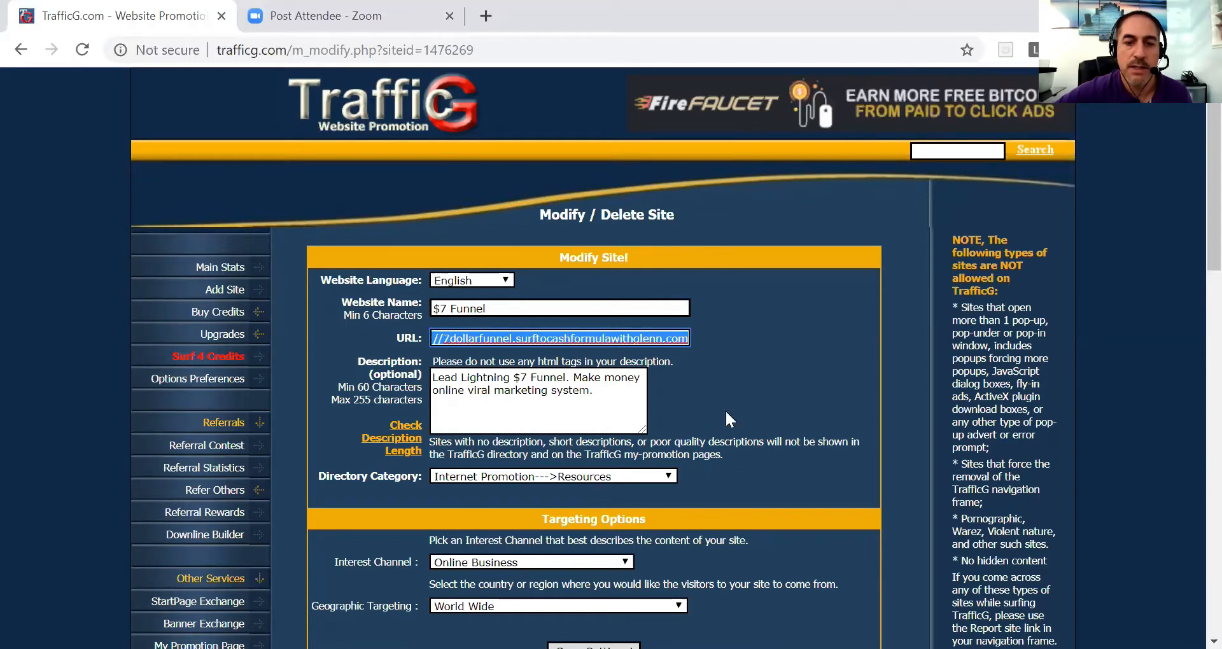
mouse_move(20, 49)
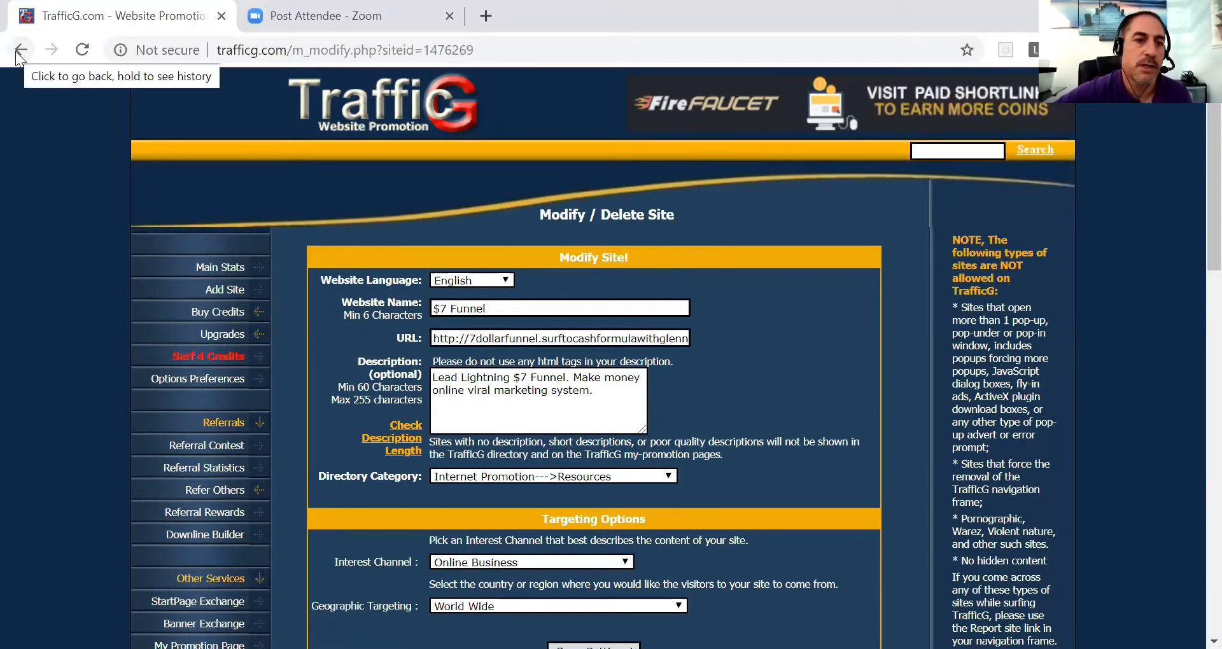
click(21, 49)
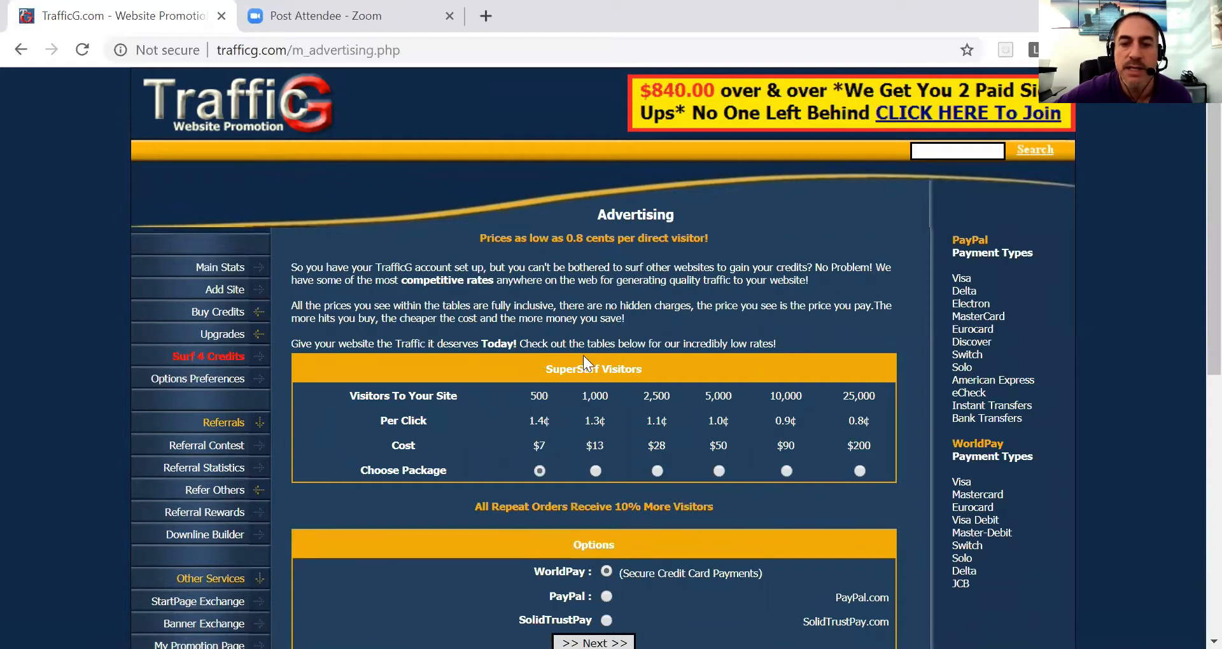
mouse_move(759, 420)
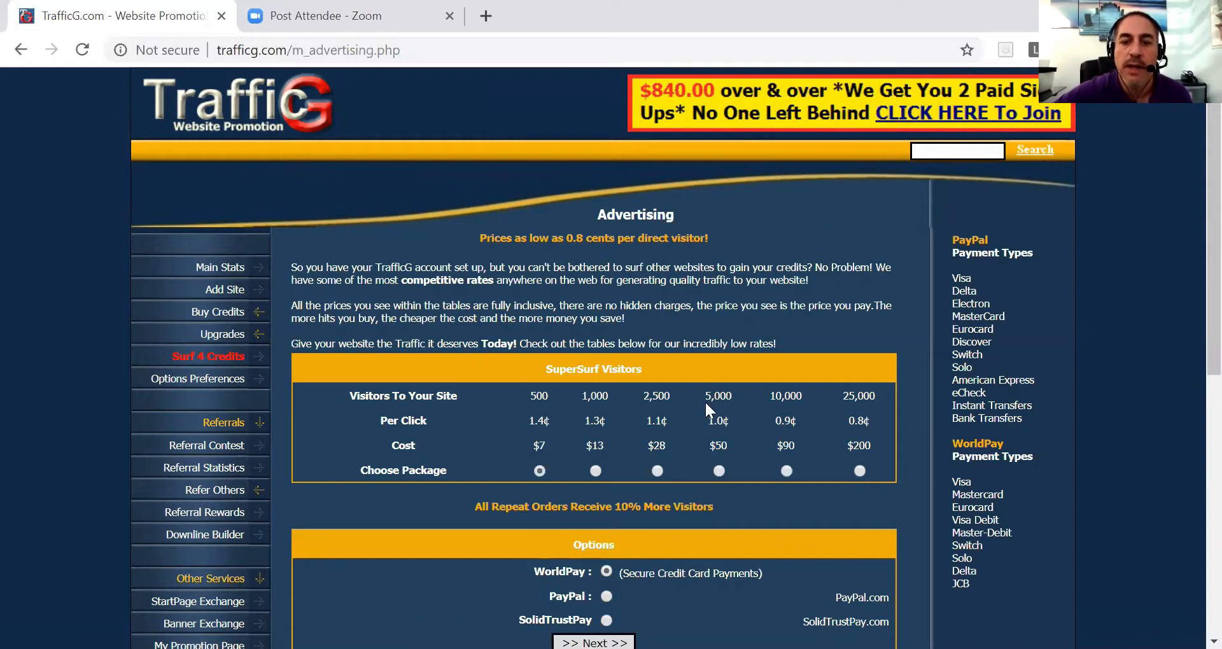
mouse_move(736, 407)
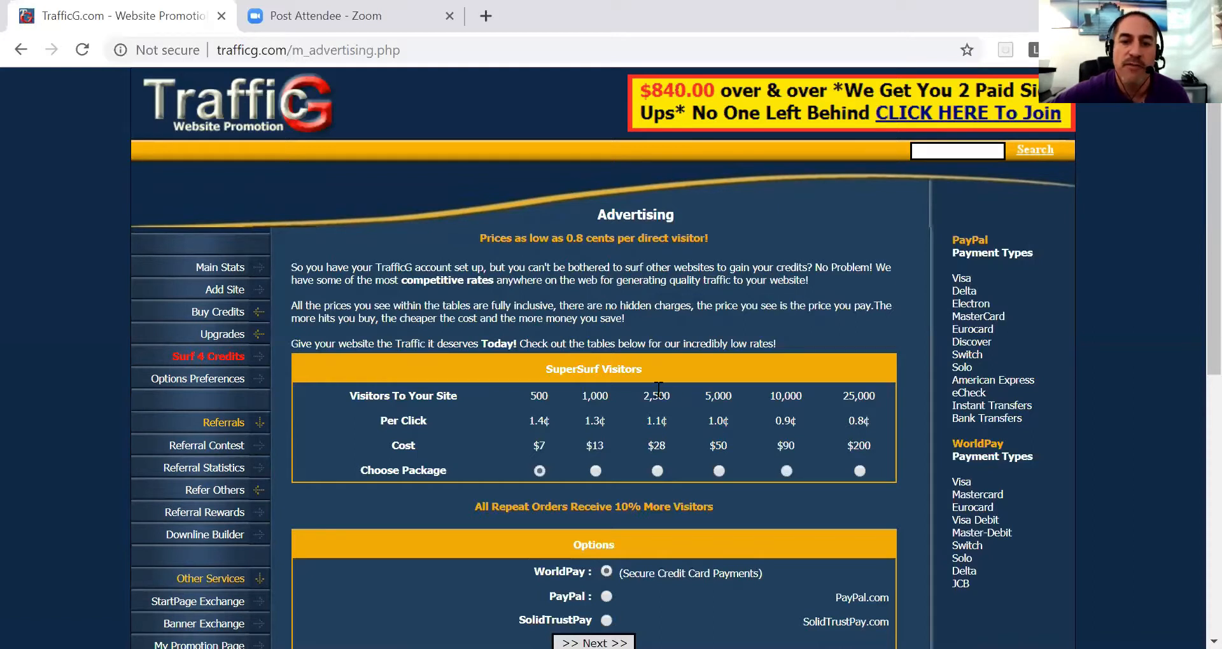
mouse_move(715, 388)
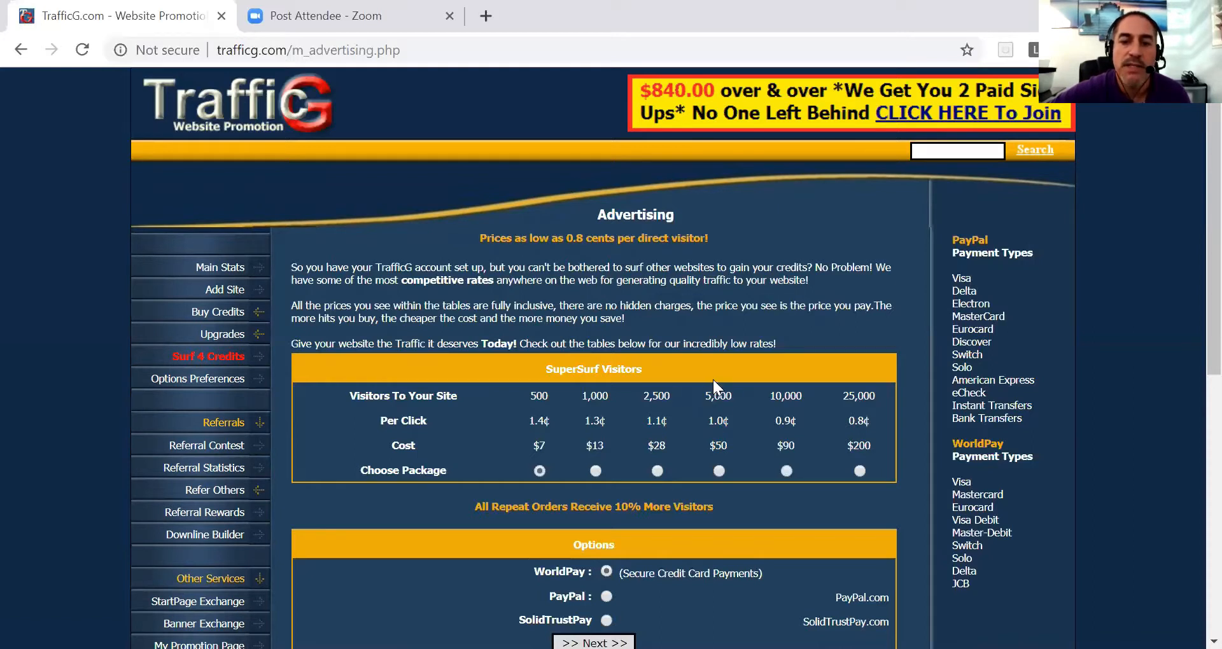
mouse_move(738, 413)
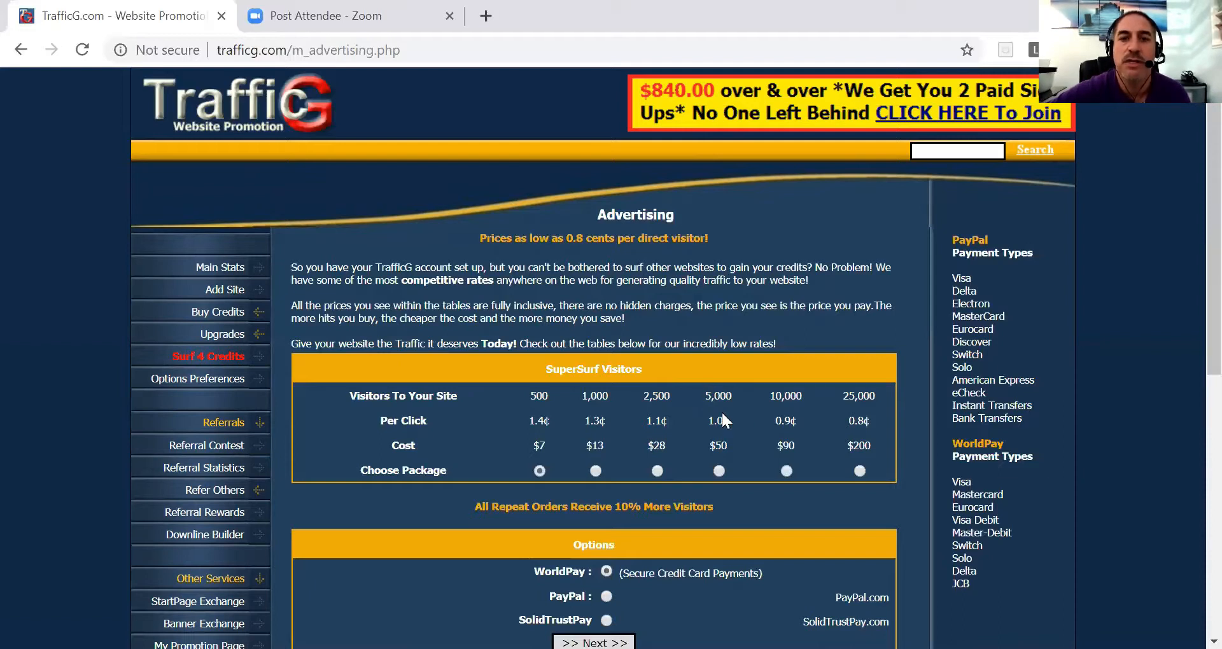
mouse_move(699, 440)
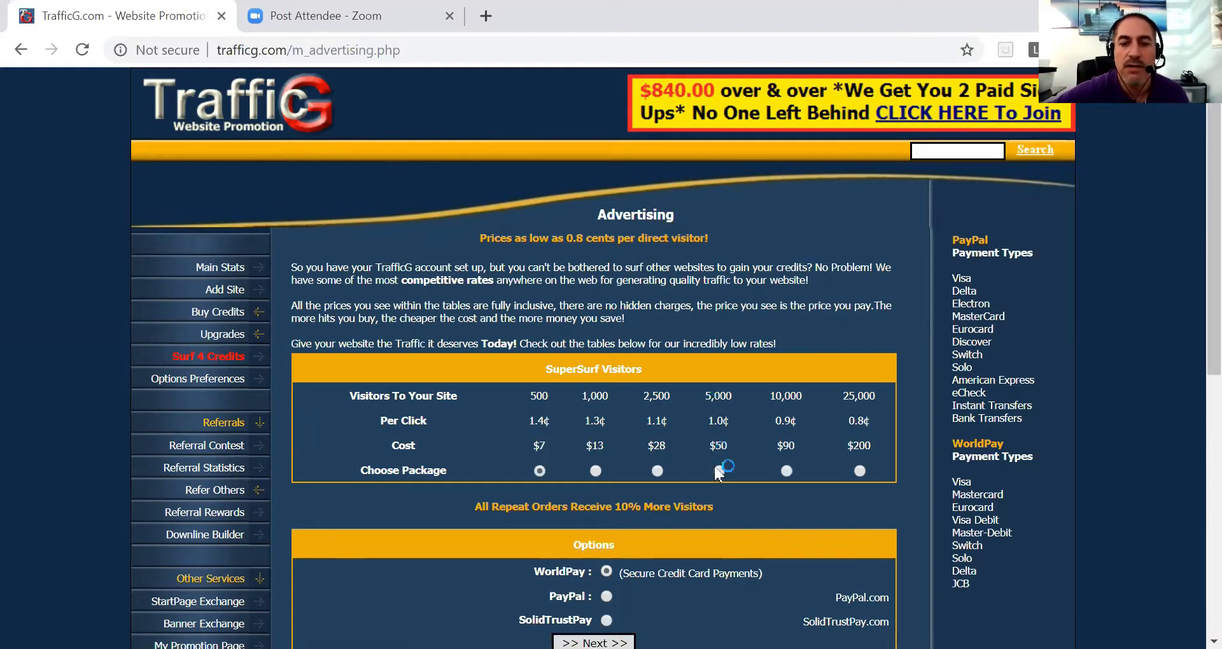
scroll(down, 3)
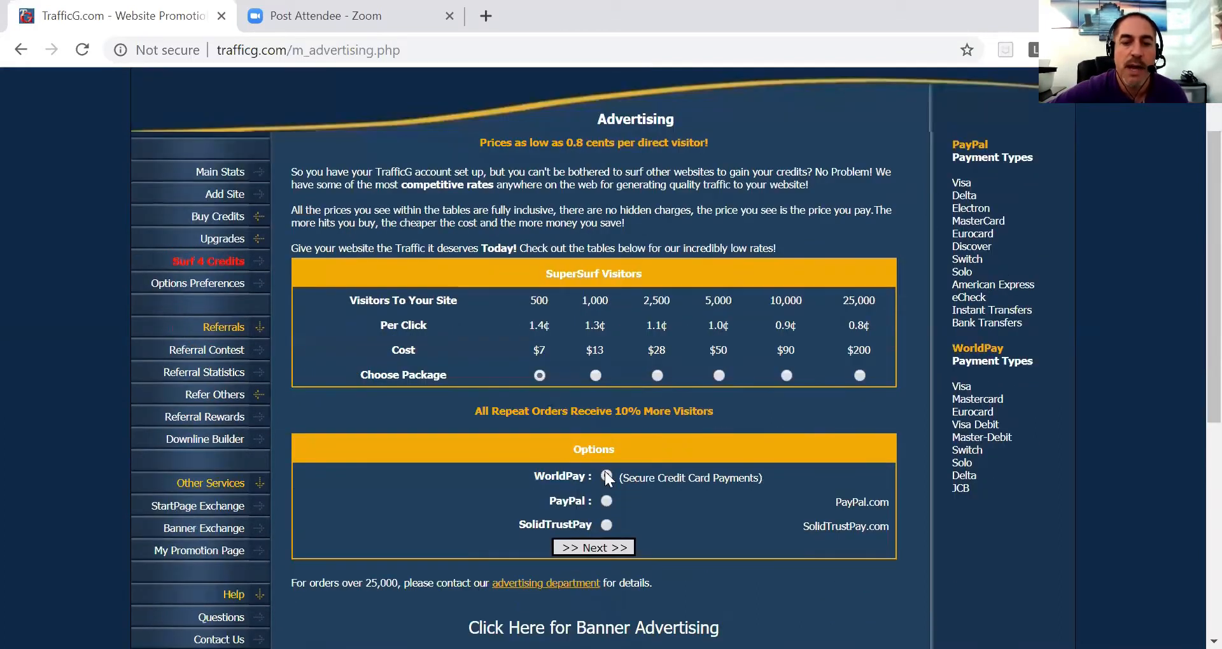
click(606, 476)
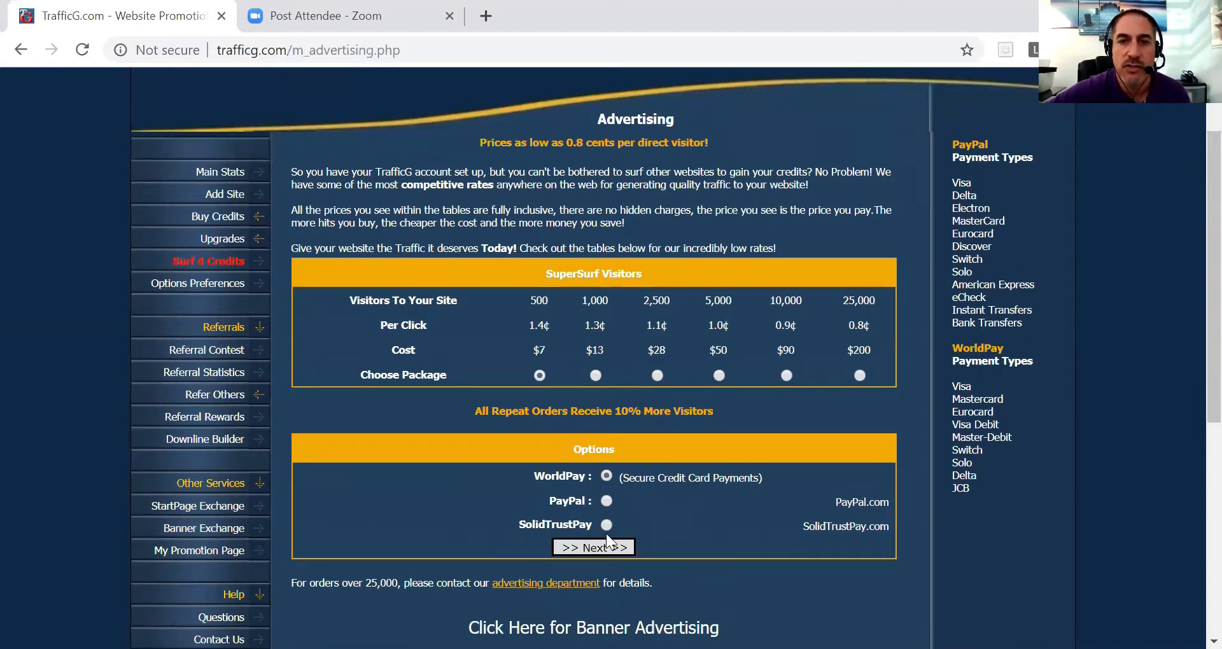
scroll(down, 3)
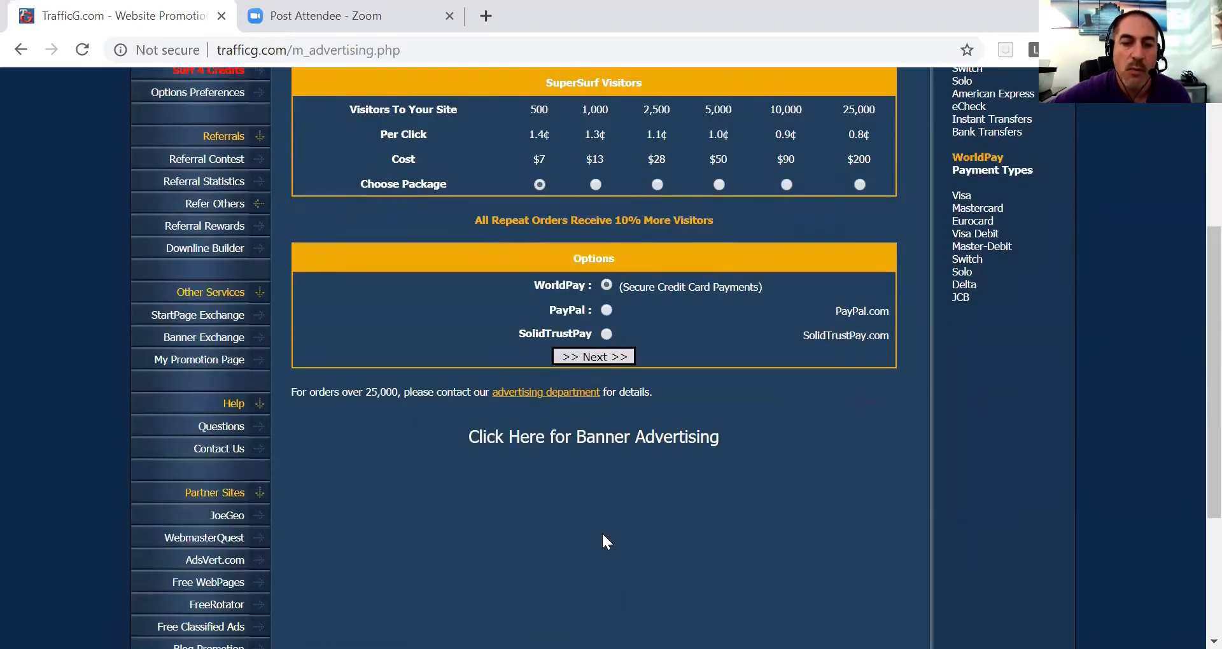
scroll(up, 3)
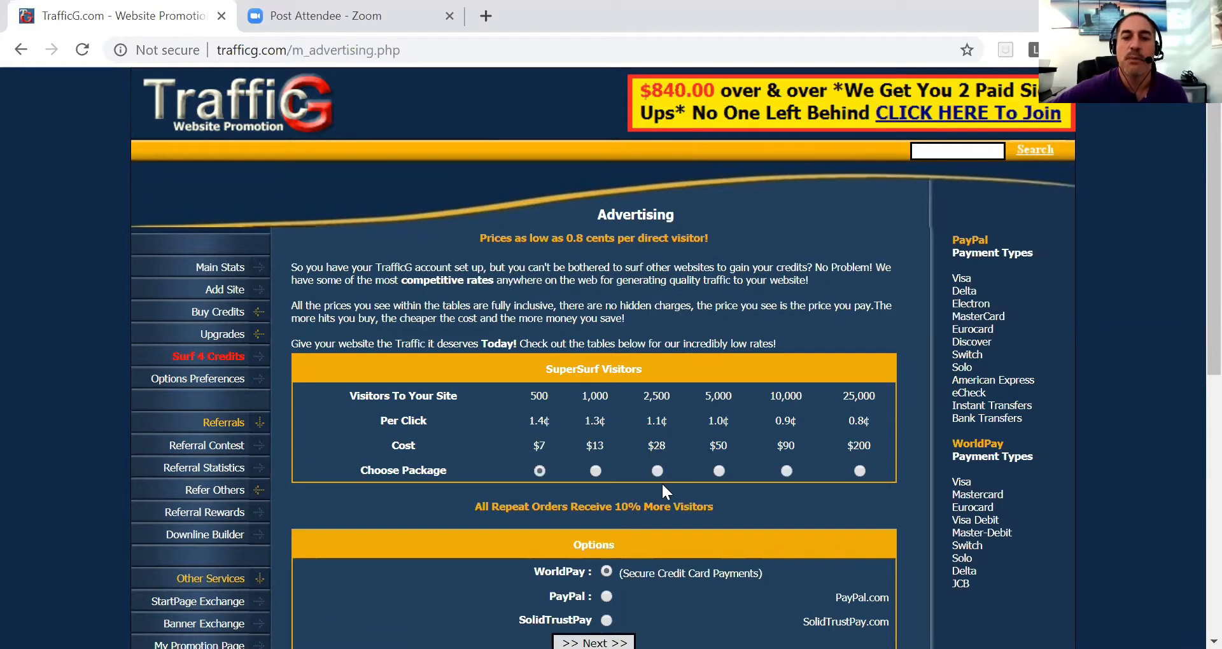
mouse_move(717, 385)
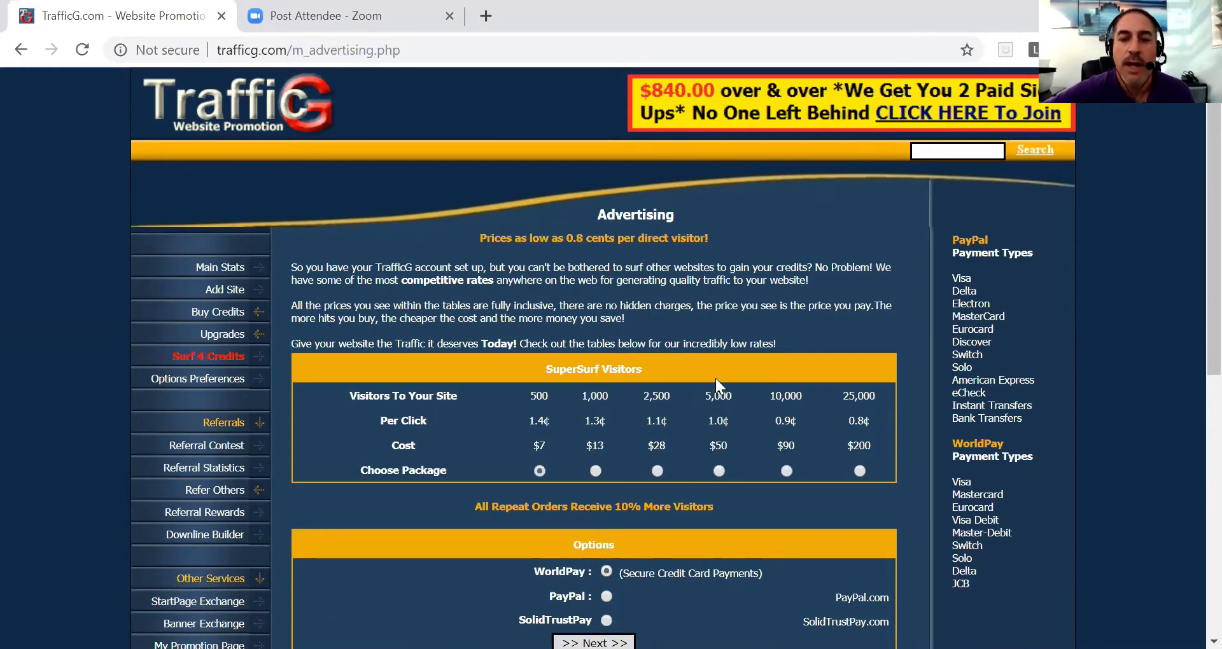
mouse_move(717, 475)
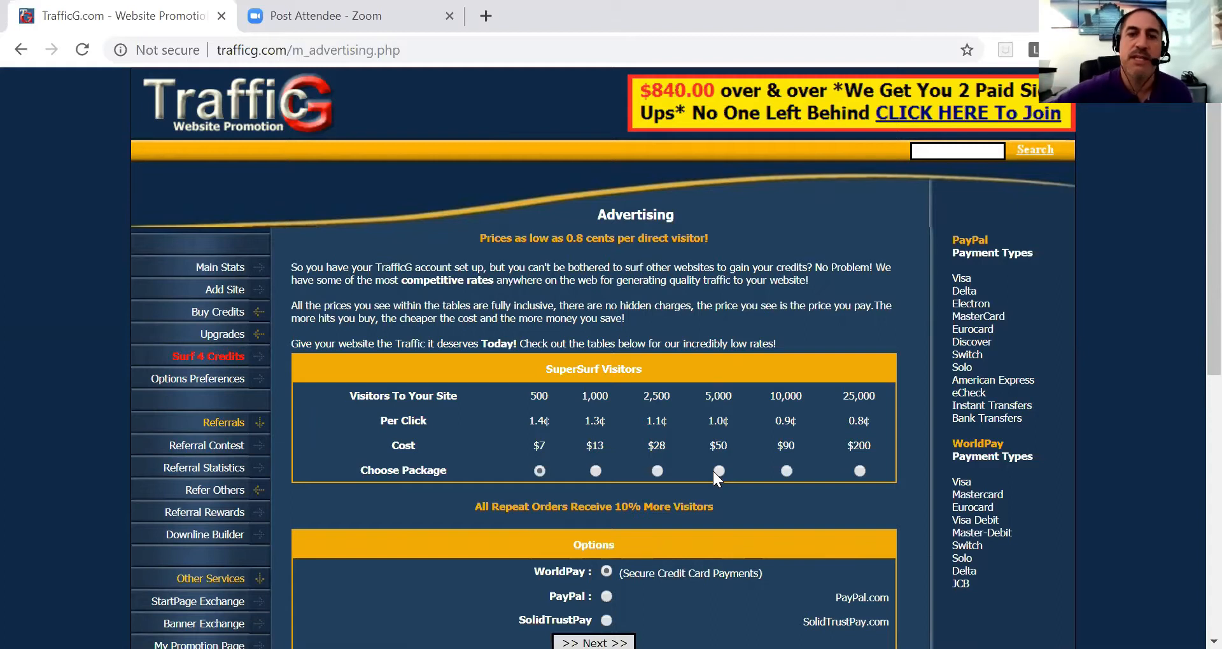
click(718, 470)
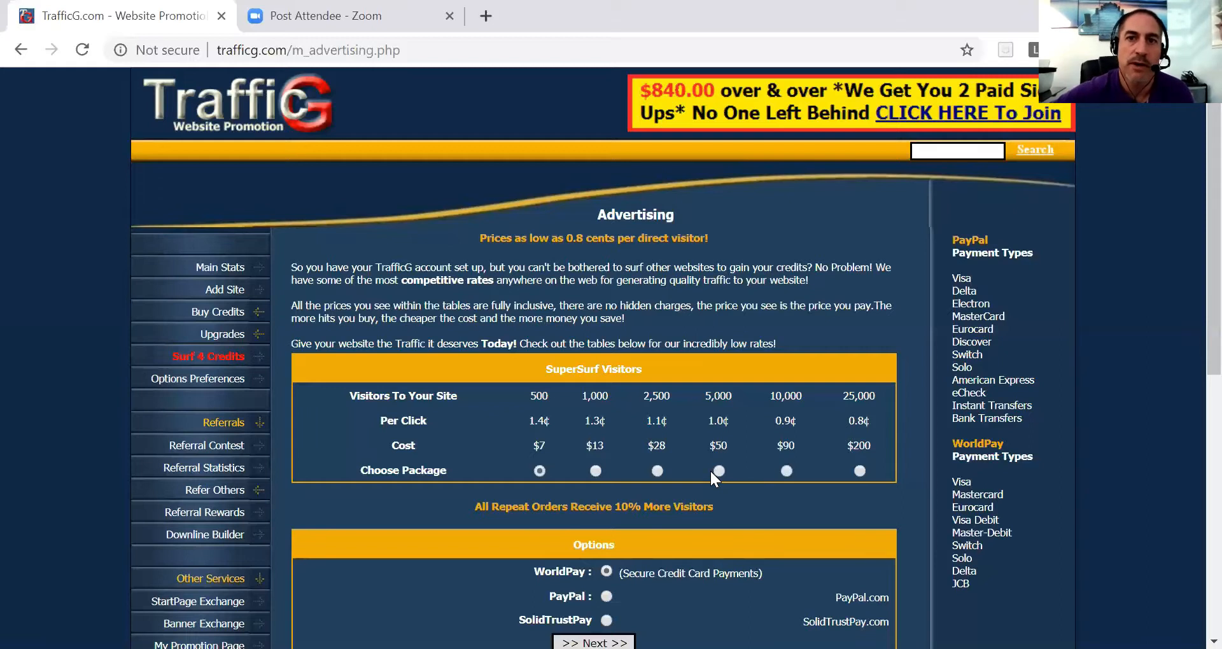
mouse_move(215, 351)
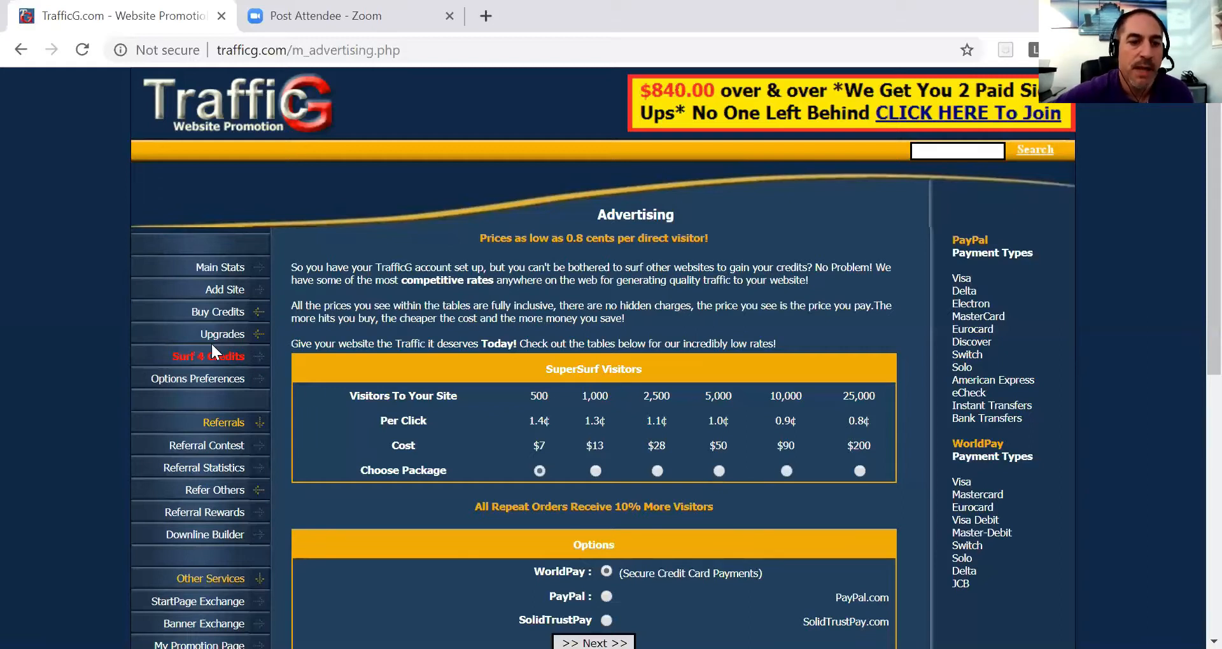
mouse_move(221, 267)
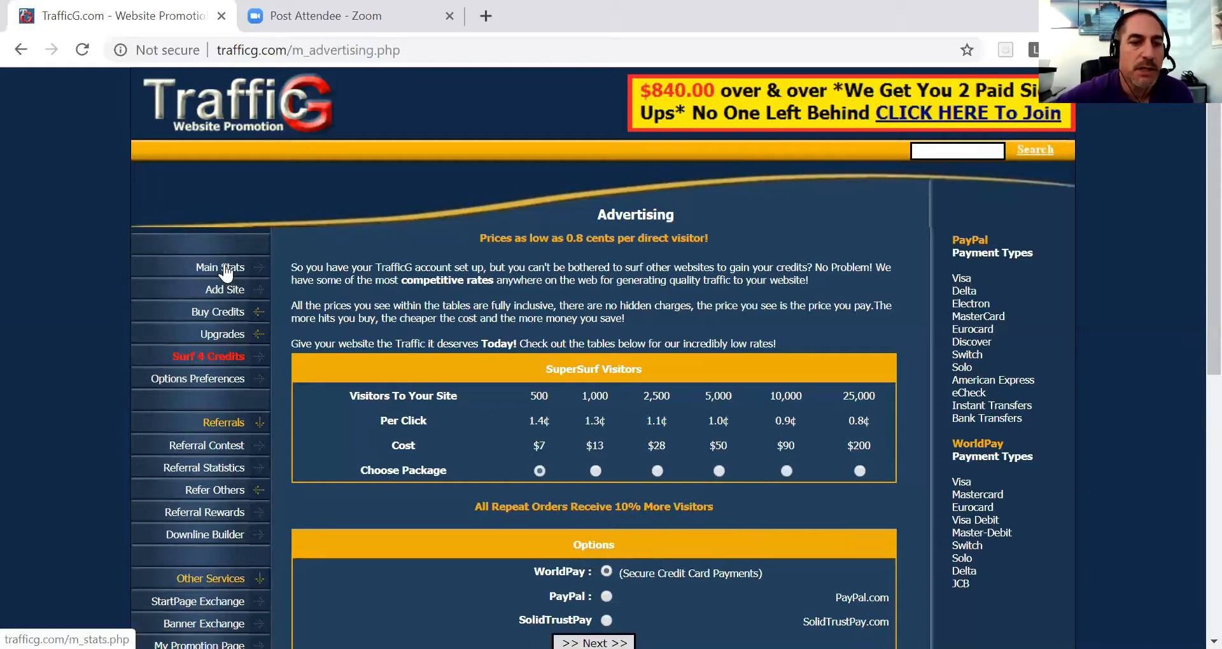
Go to Main Stats and scroll through the list of promoted sites
click(221, 267)
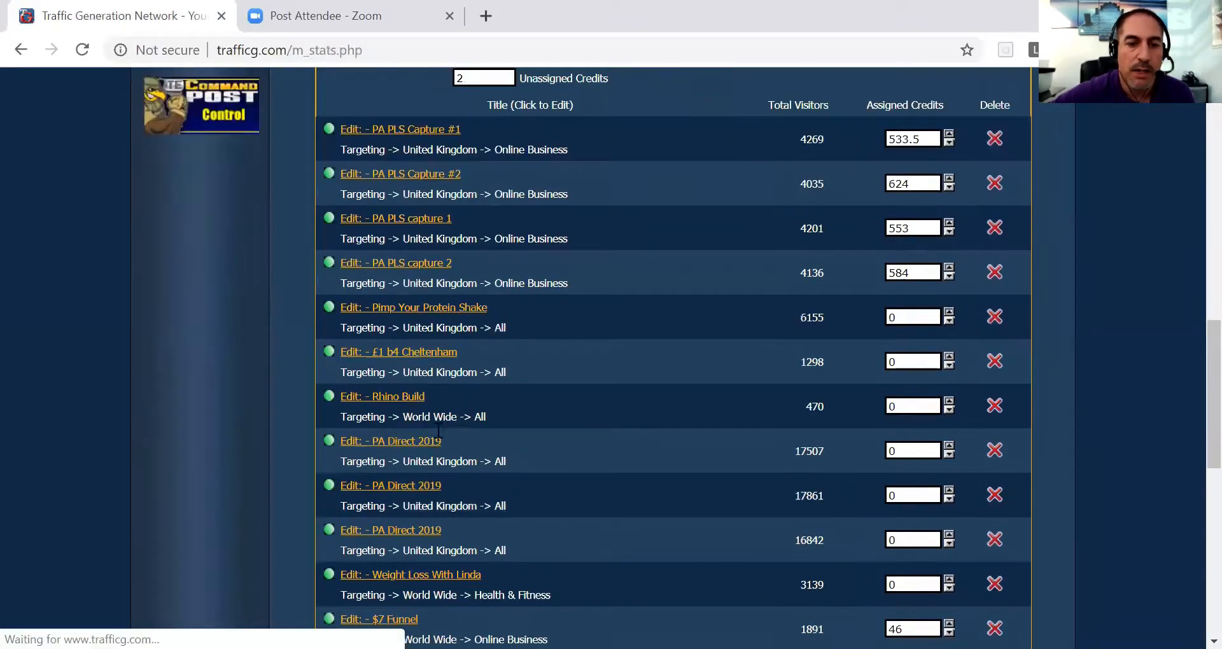
scroll(down, 3)
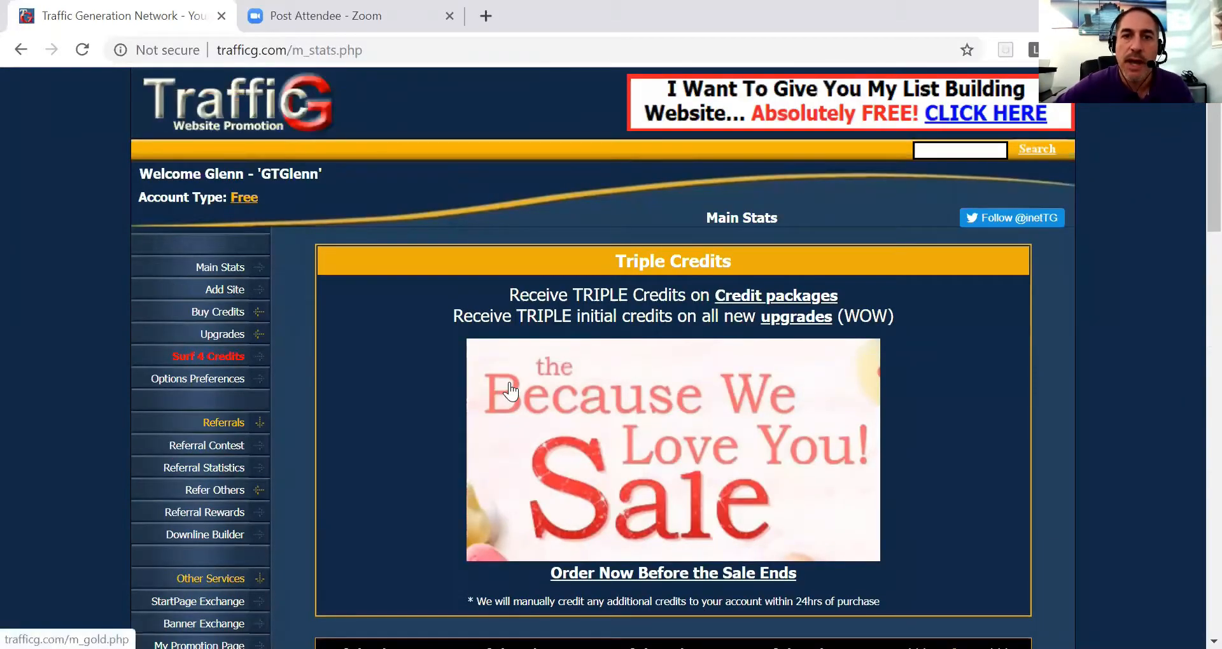
mouse_move(458, 373)
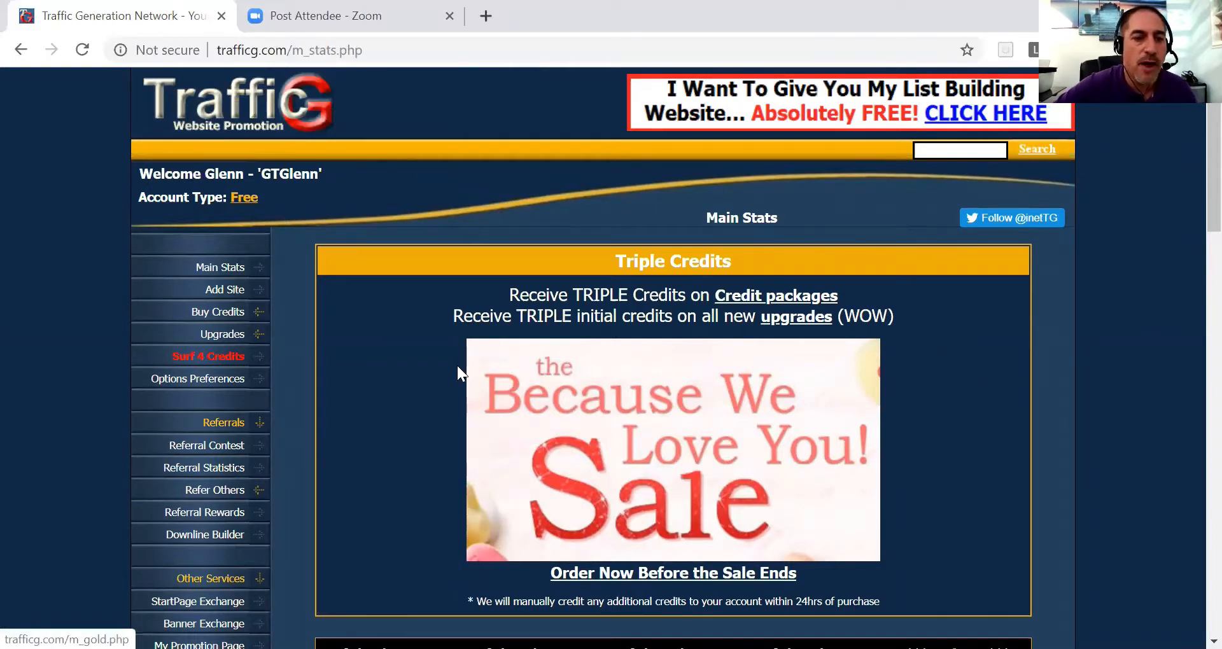
Open the Refer Others page and preview Referral Link1's landing page in a new tab
scroll(down, 3)
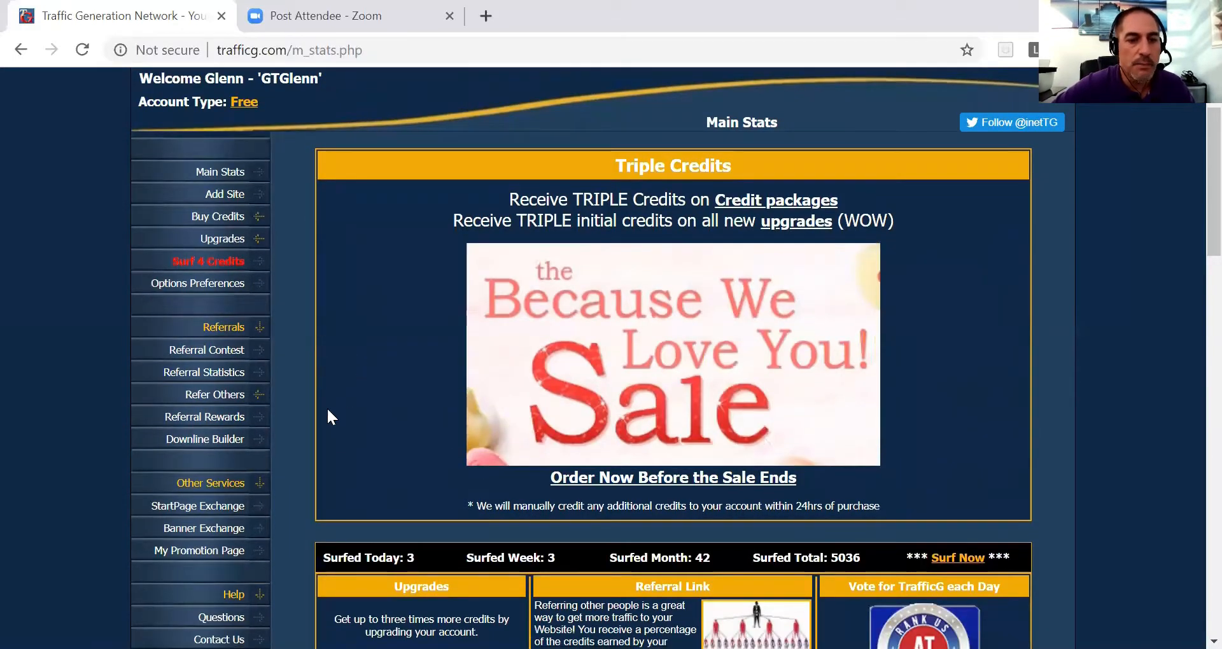
mouse_move(222, 239)
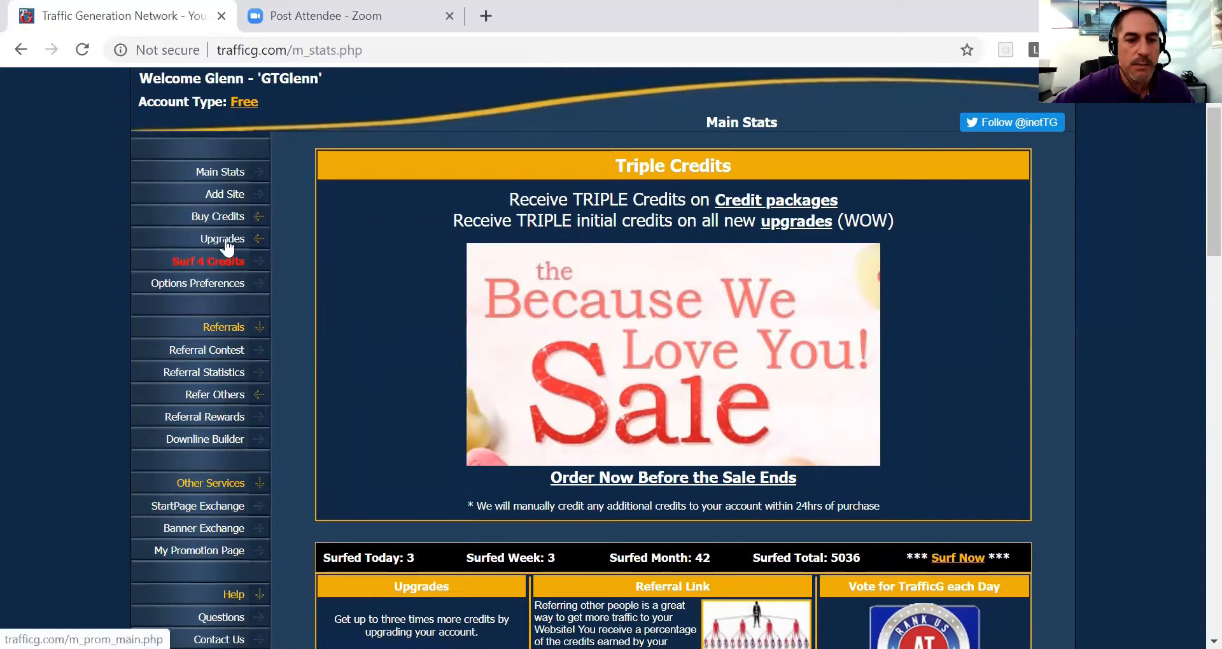
mouse_move(228, 406)
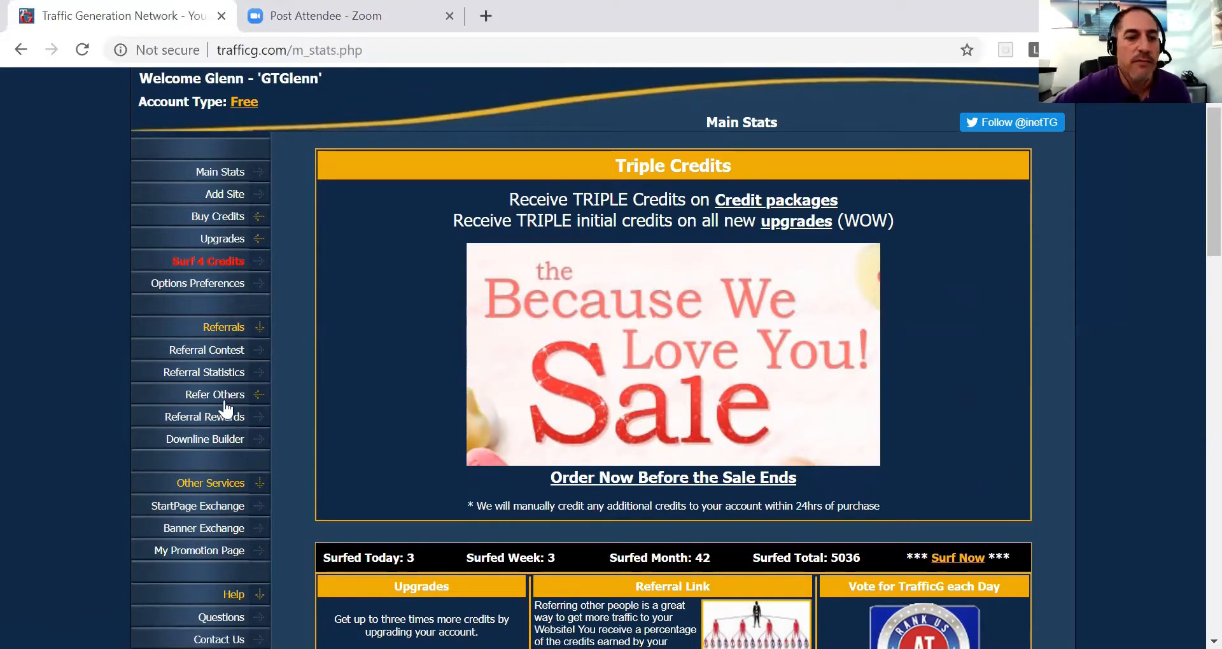
click(215, 394)
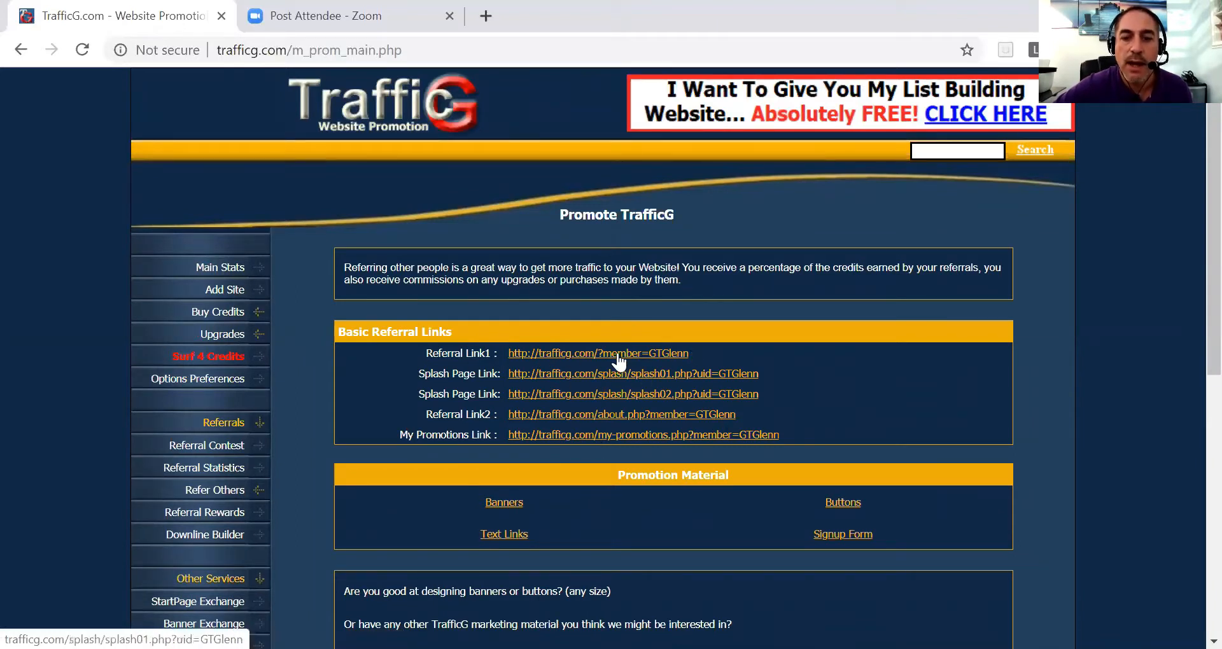
click(634, 373)
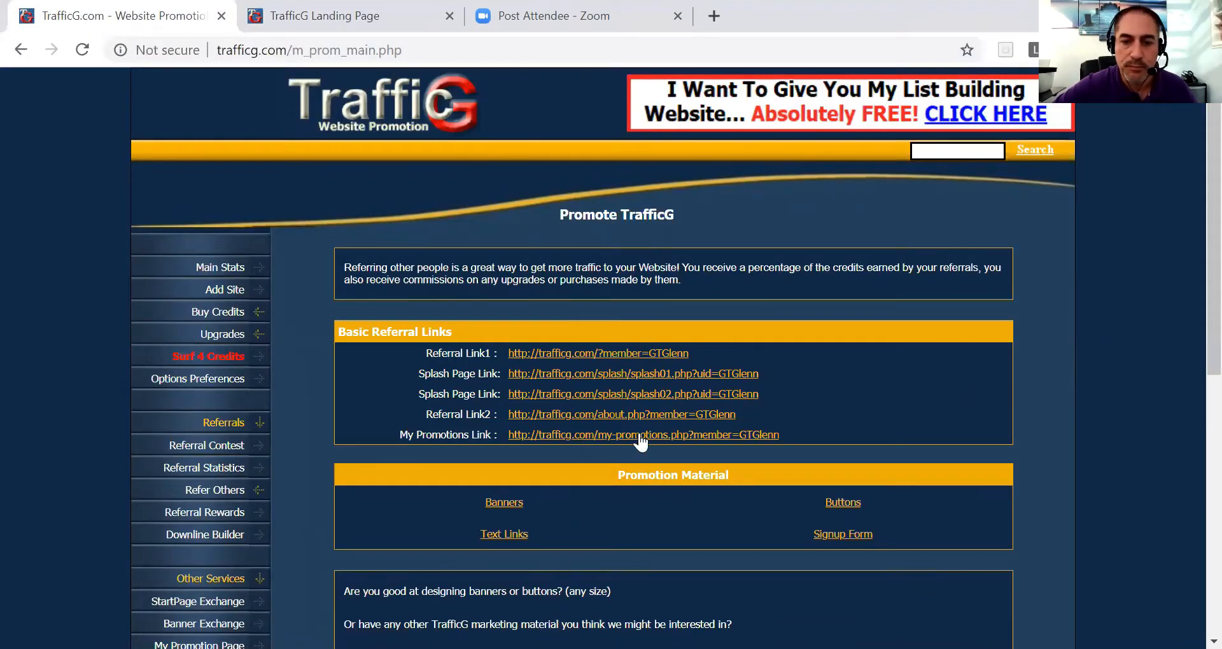
scroll(down, 3)
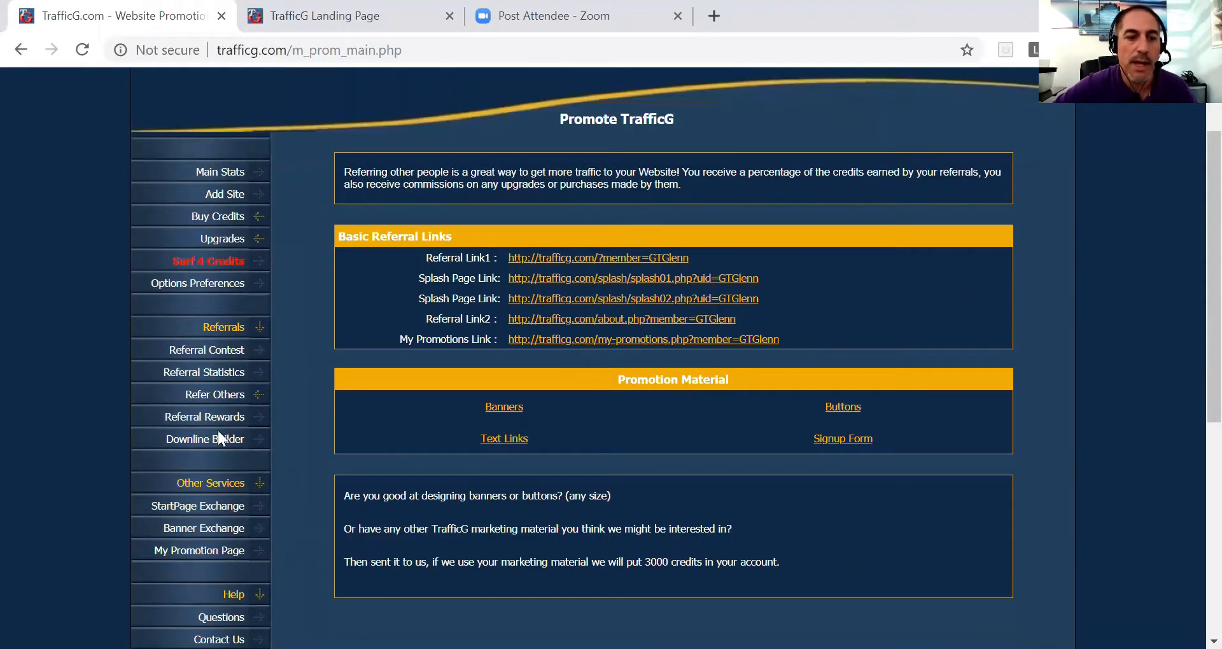
Open Referral Rewards and scroll to the personal credit and referral bonus tables
click(208, 416)
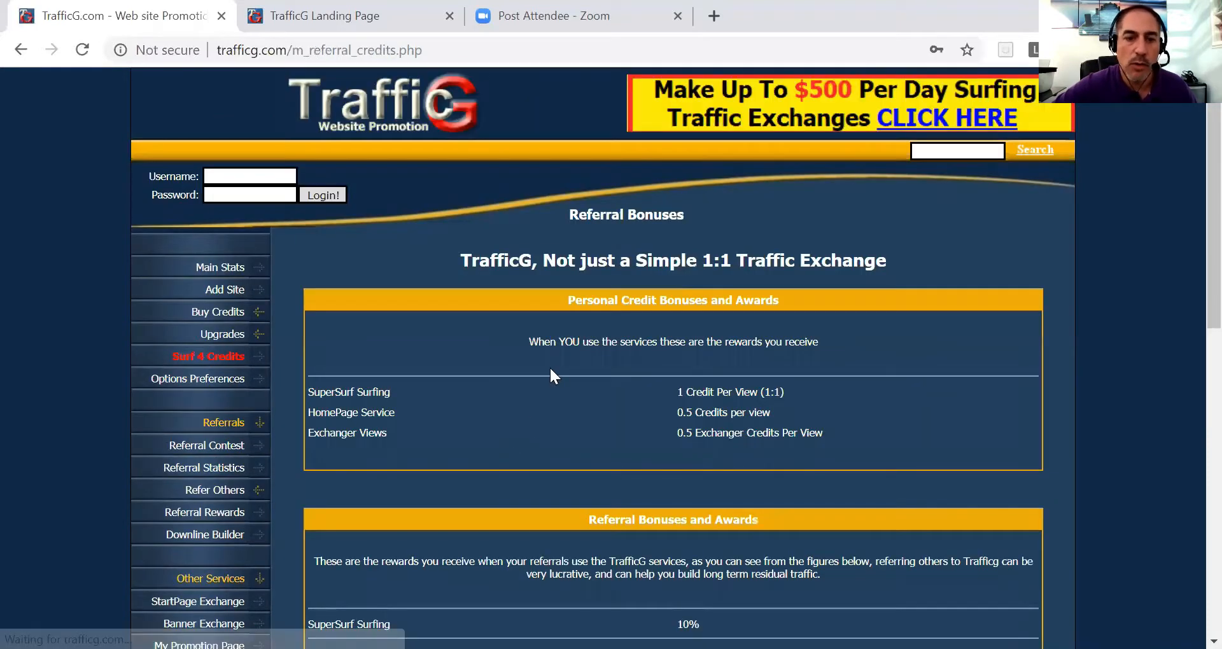
scroll(down, 3)
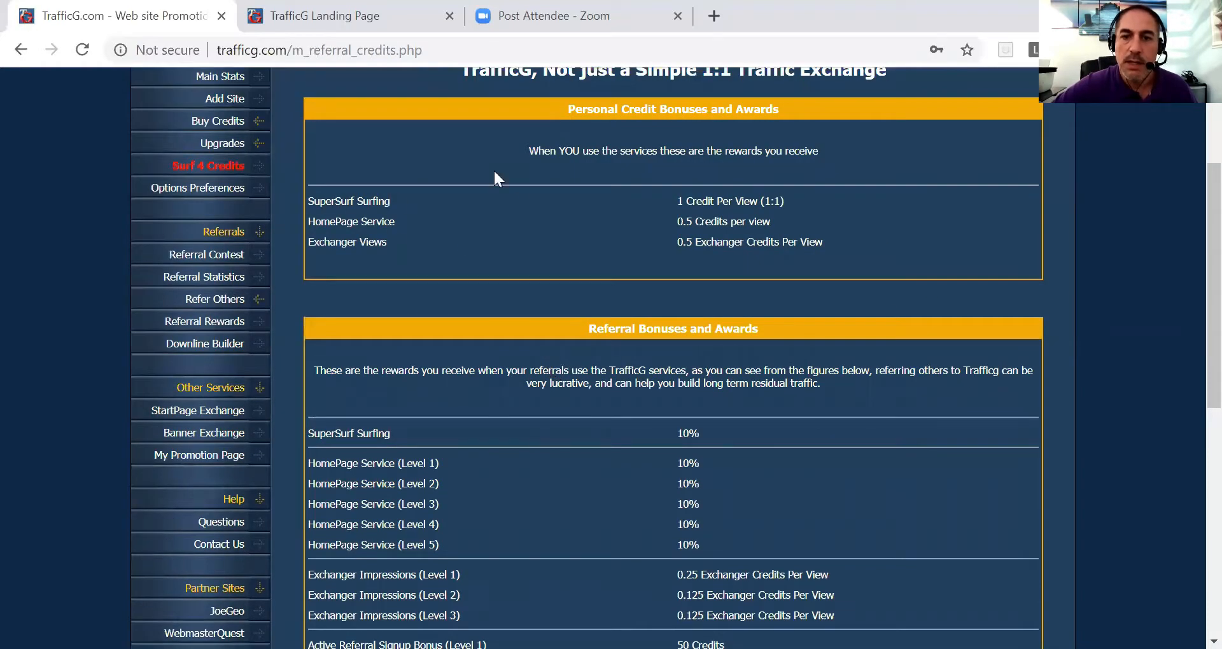
mouse_move(646, 464)
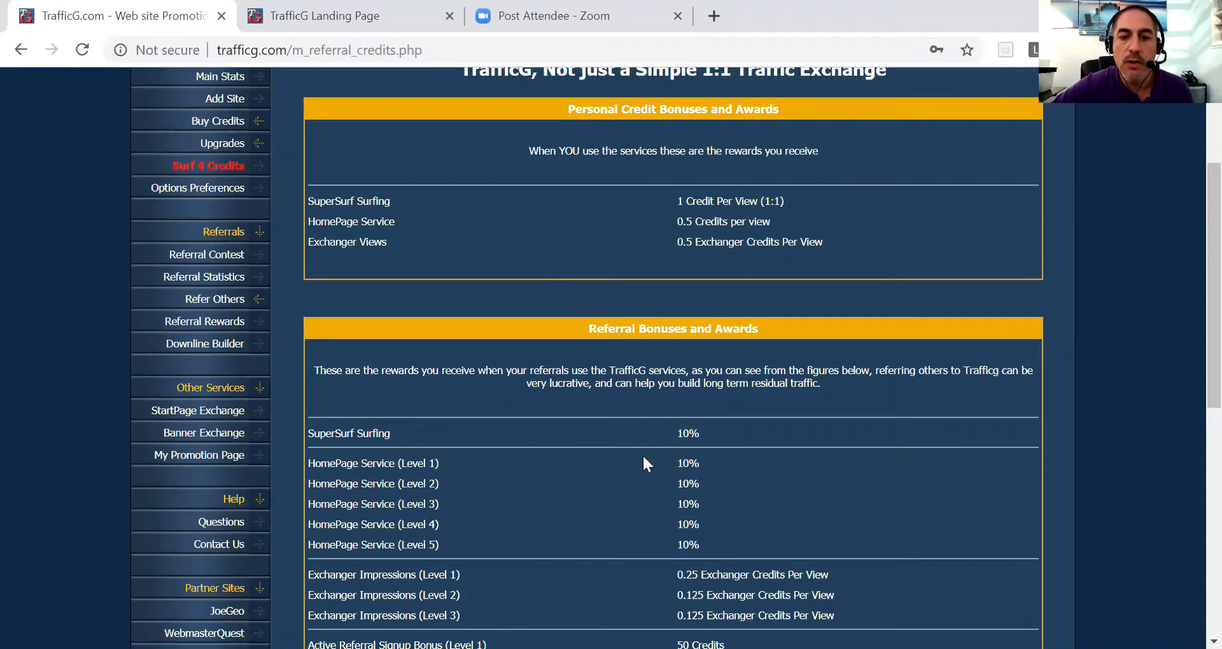
mouse_move(676, 419)
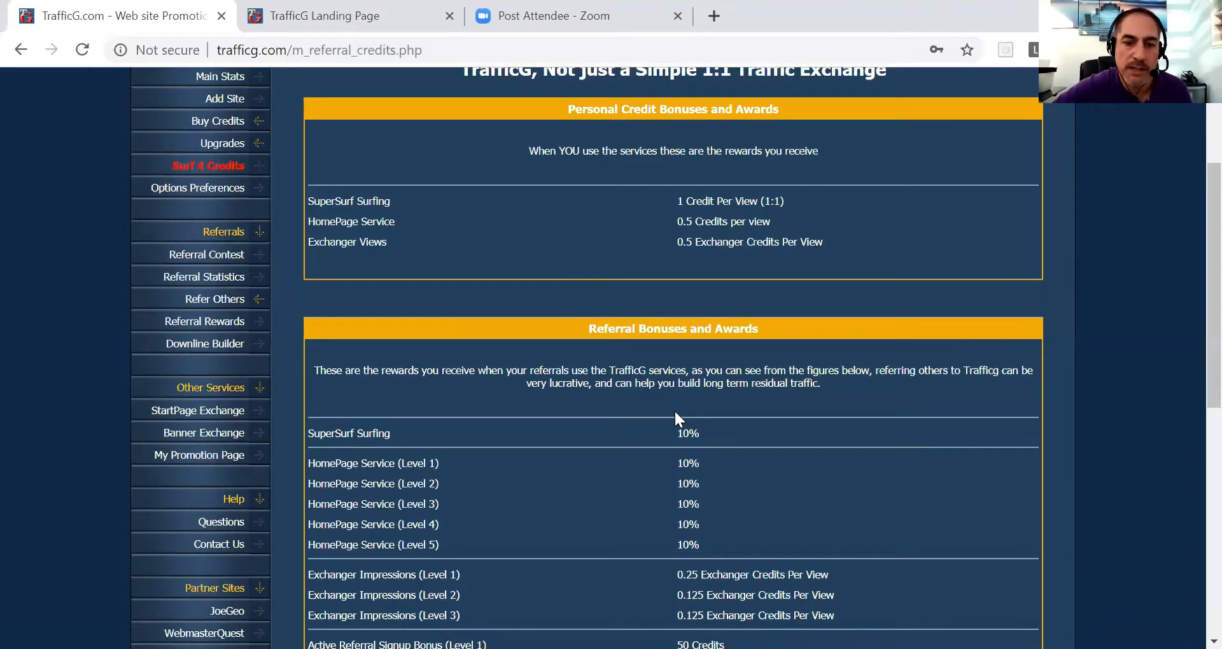
scroll(down, 3)
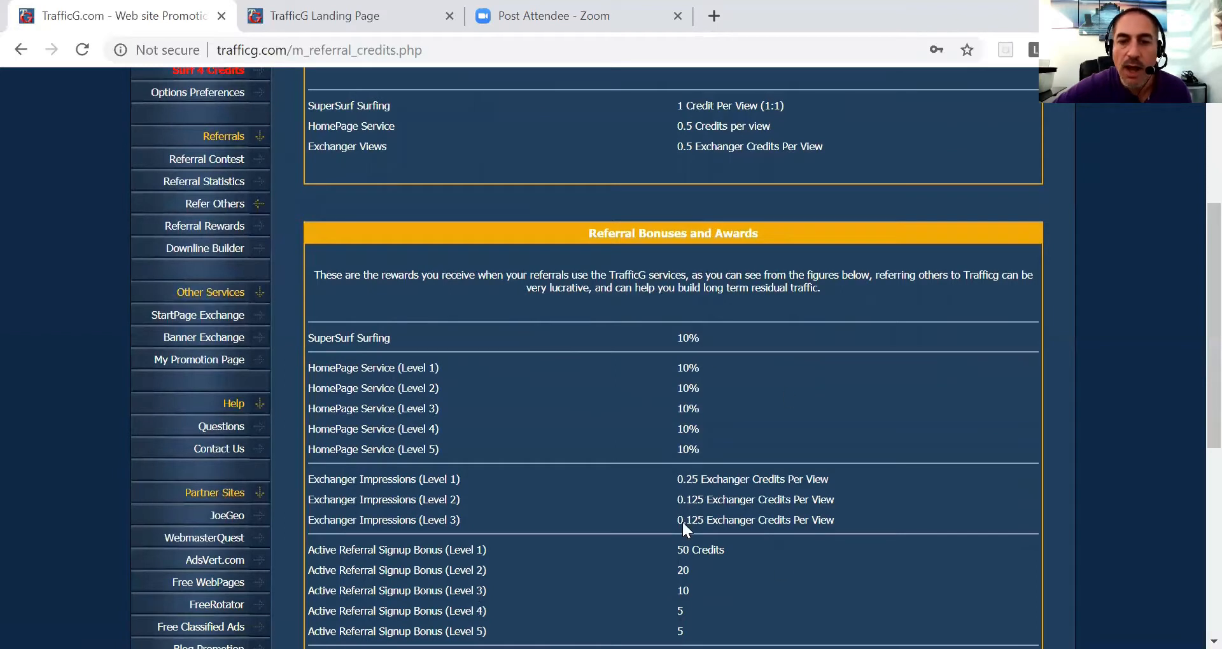
scroll(down, 3)
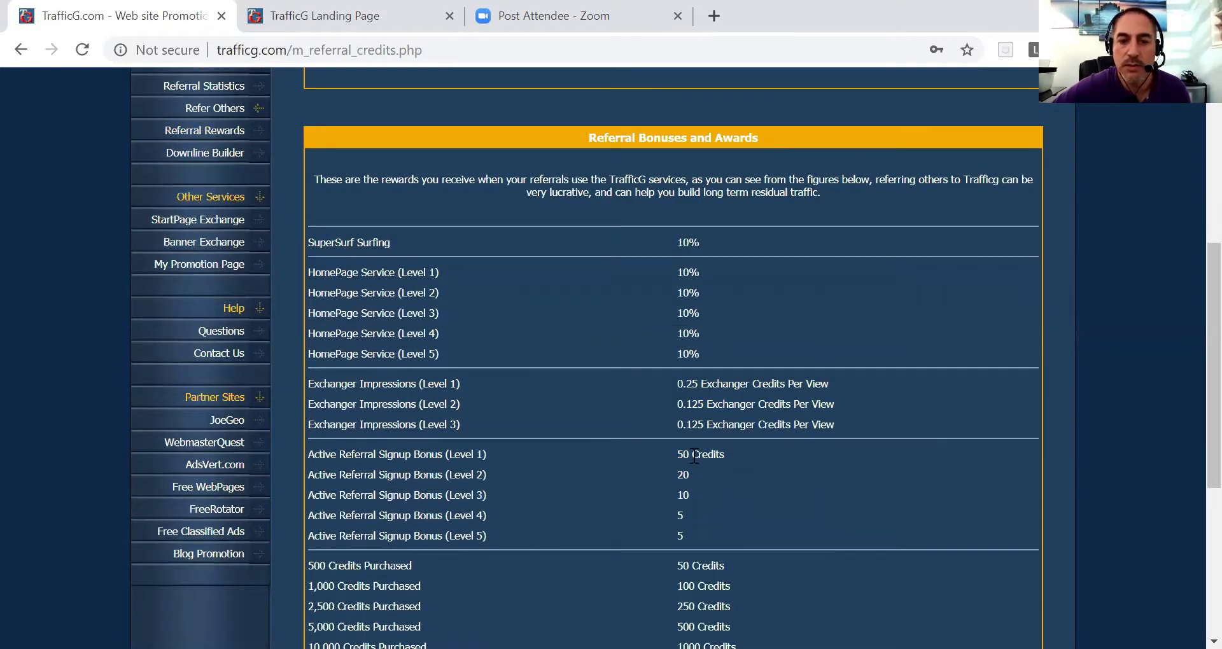
scroll(down, 3)
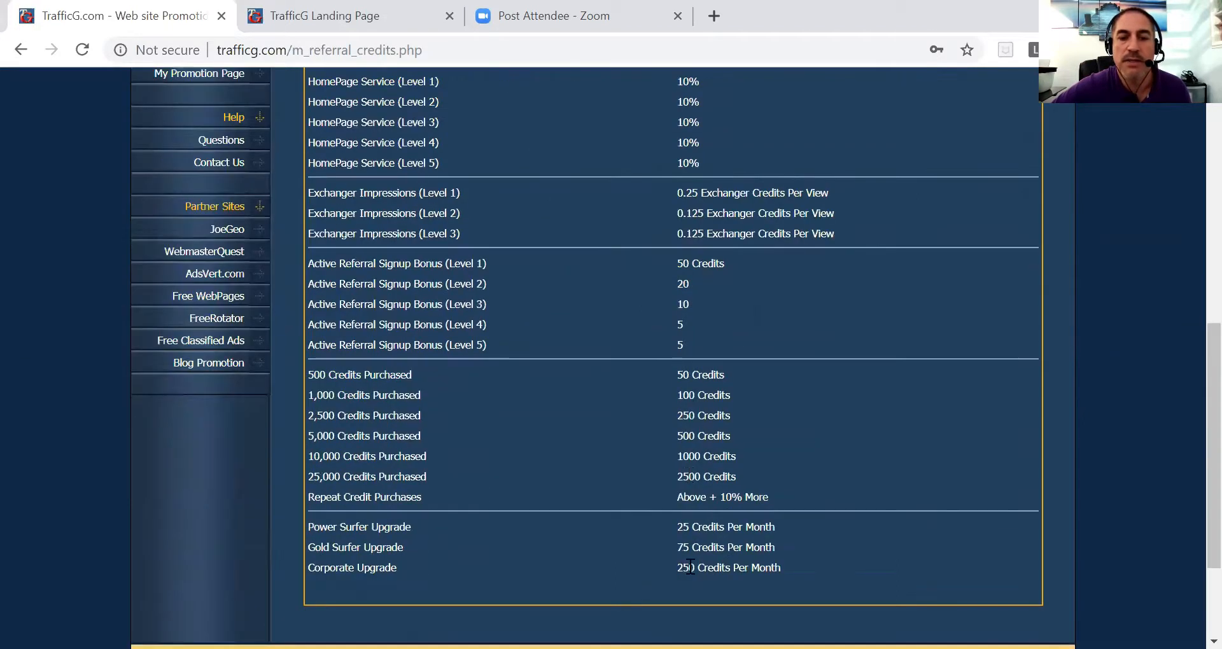
mouse_move(618, 382)
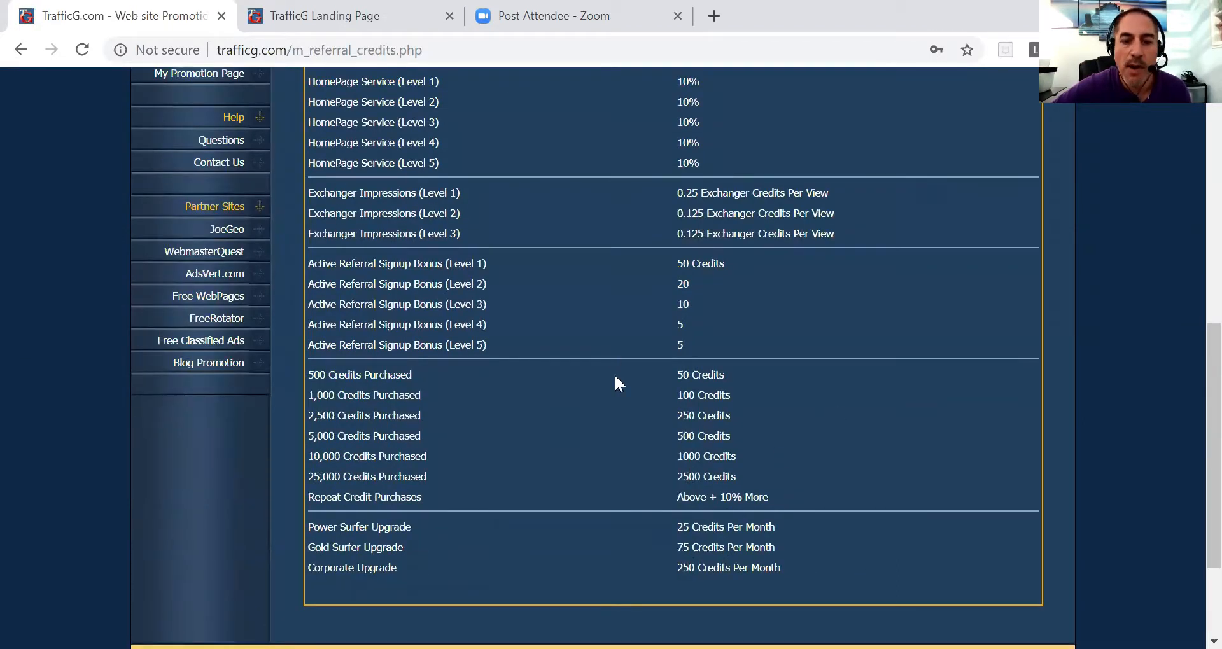
mouse_move(816, 559)
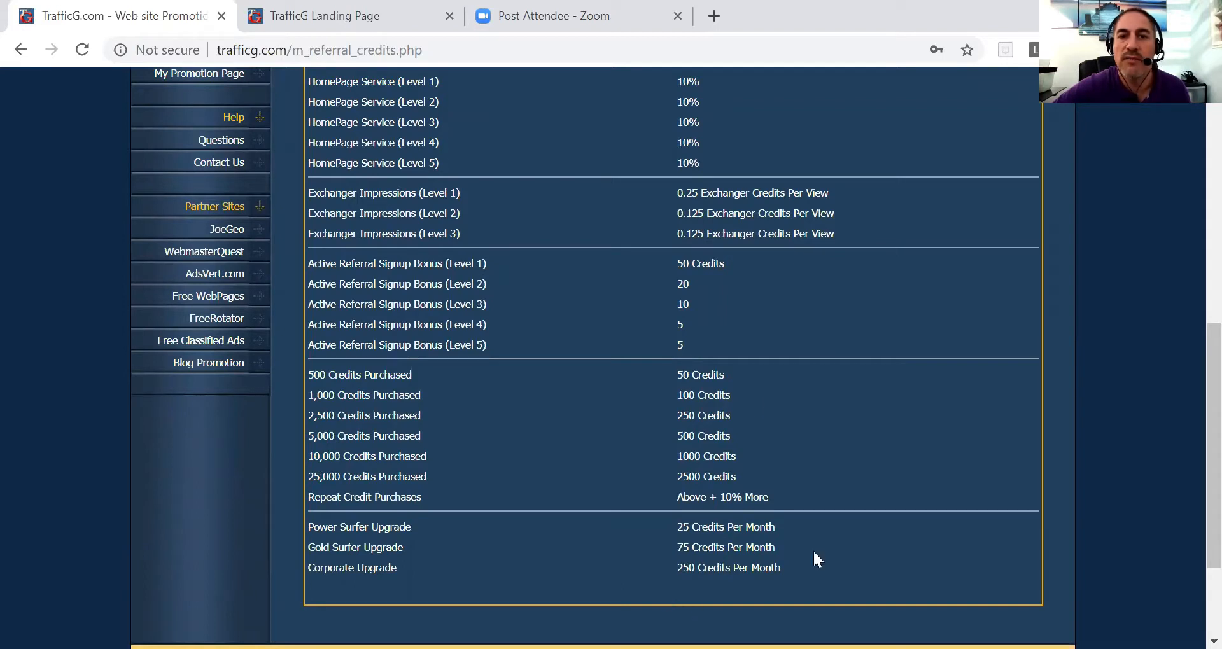
mouse_move(479, 444)
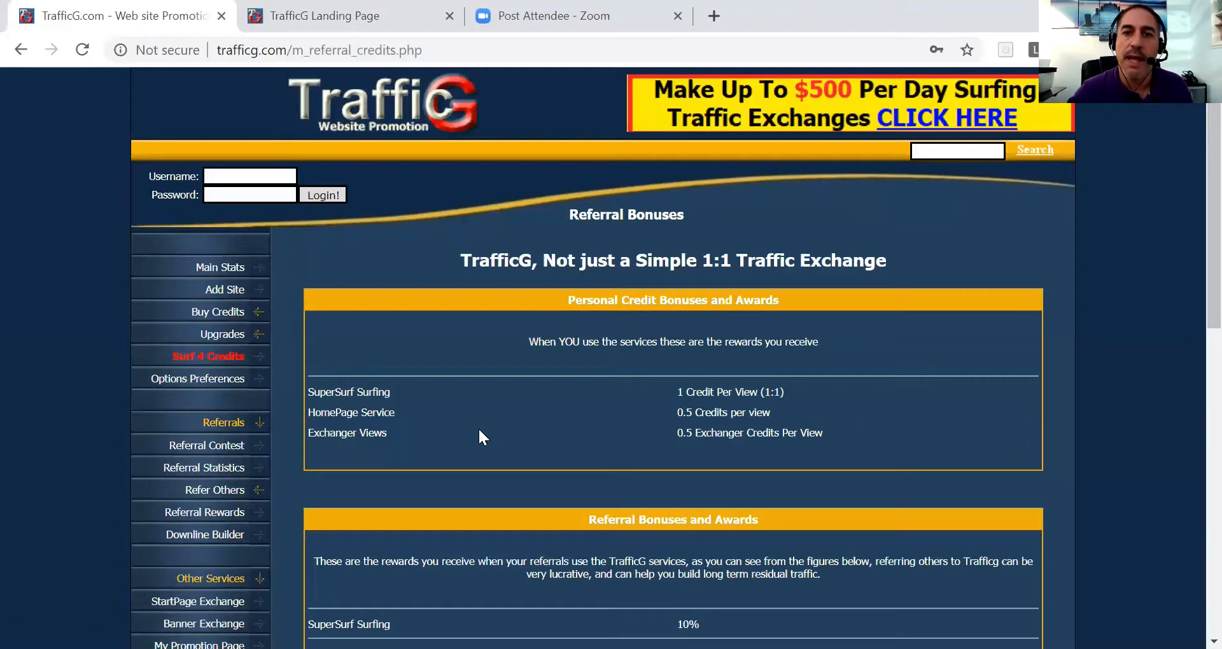
mouse_move(498, 371)
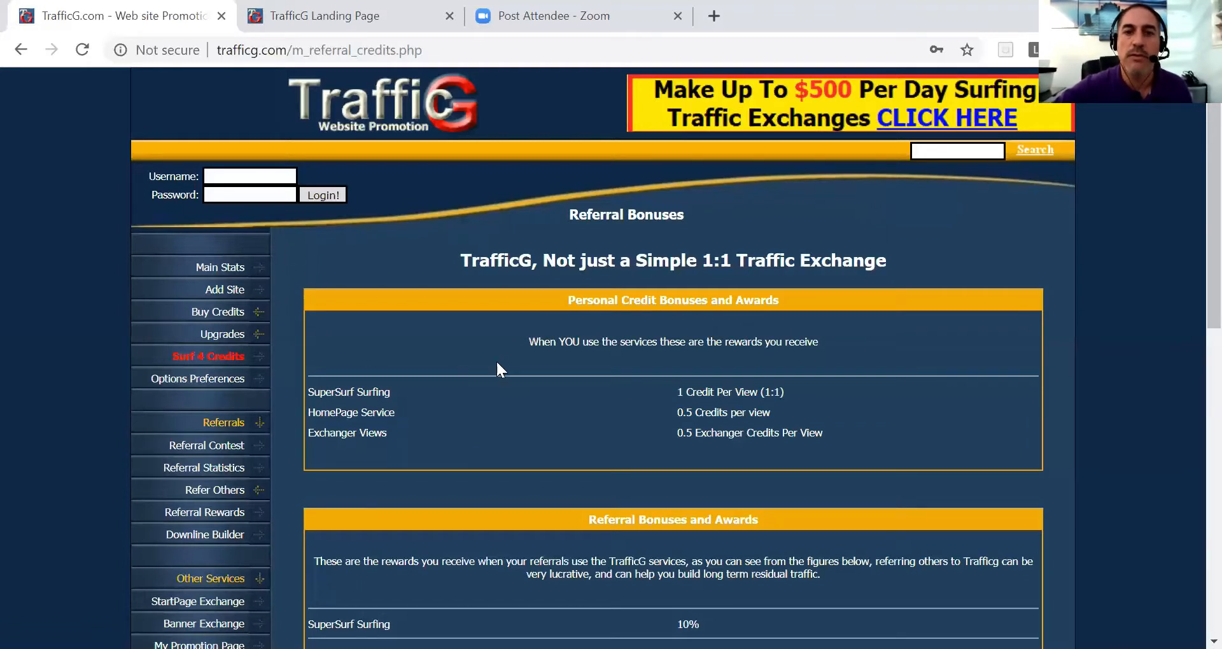